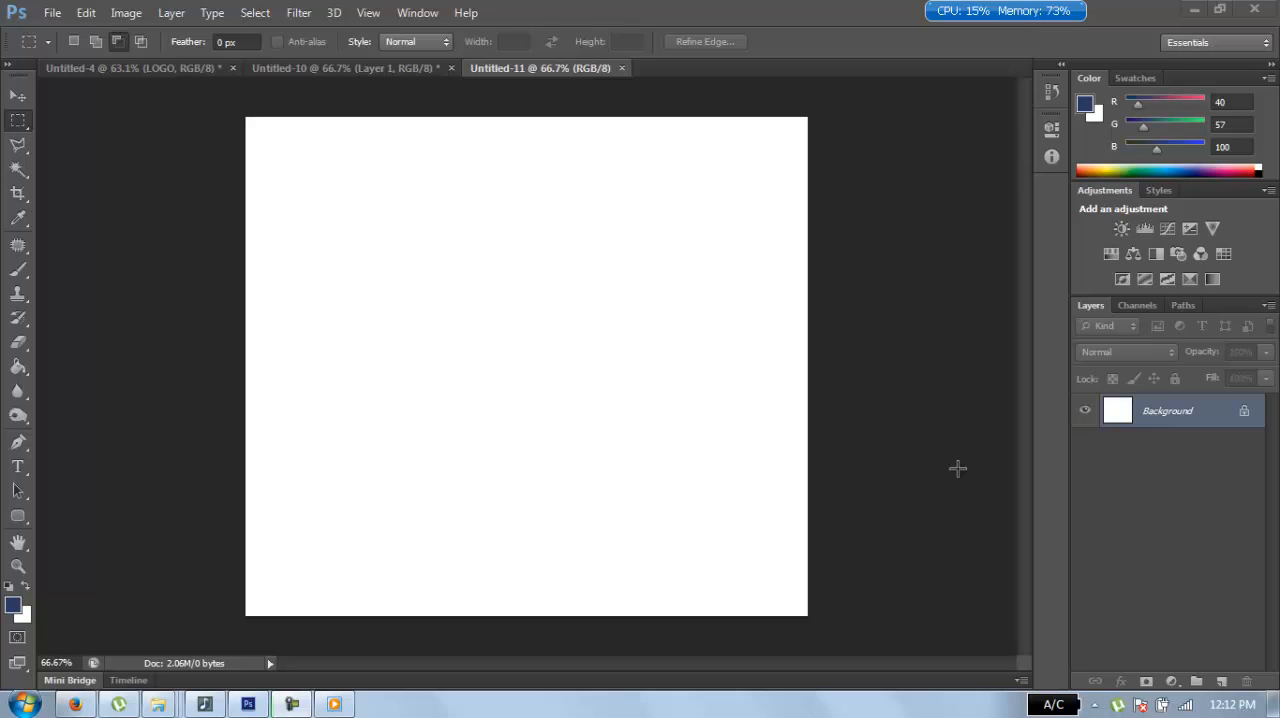
{"action": "mouse_move", "coordinate": [901, 405]}
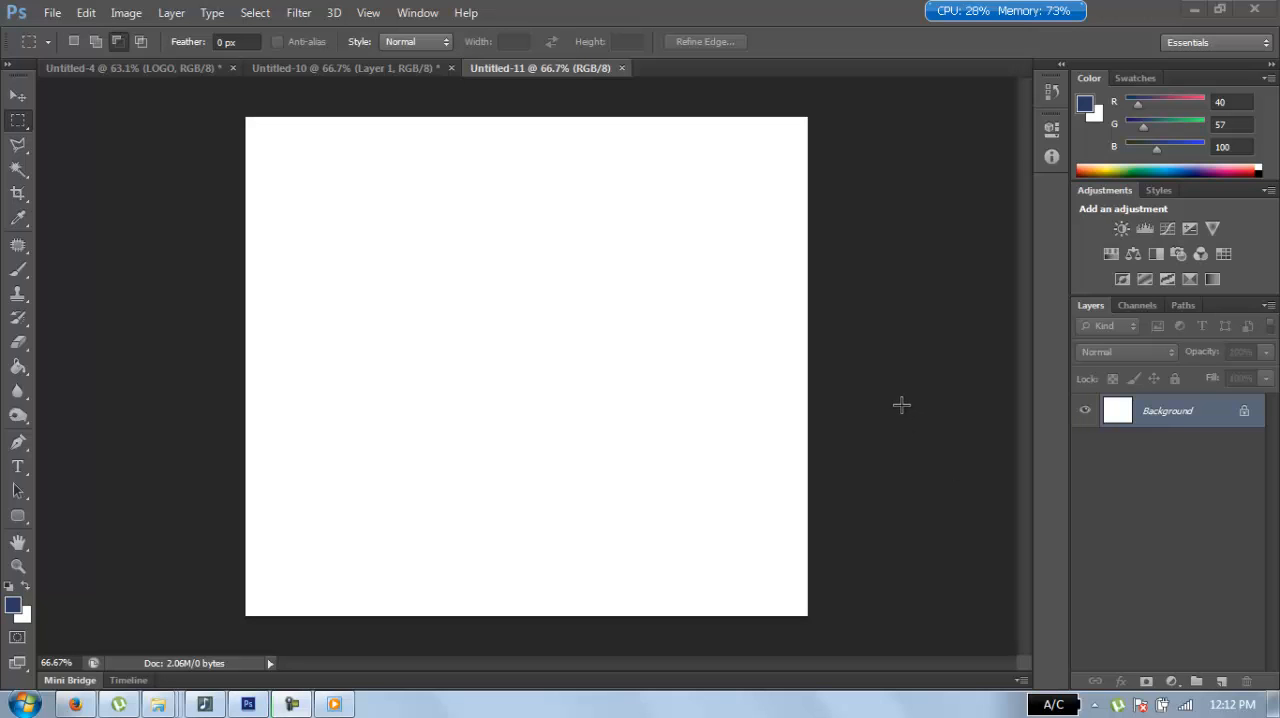
{"action": "mouse_move", "coordinate": [893, 336]}
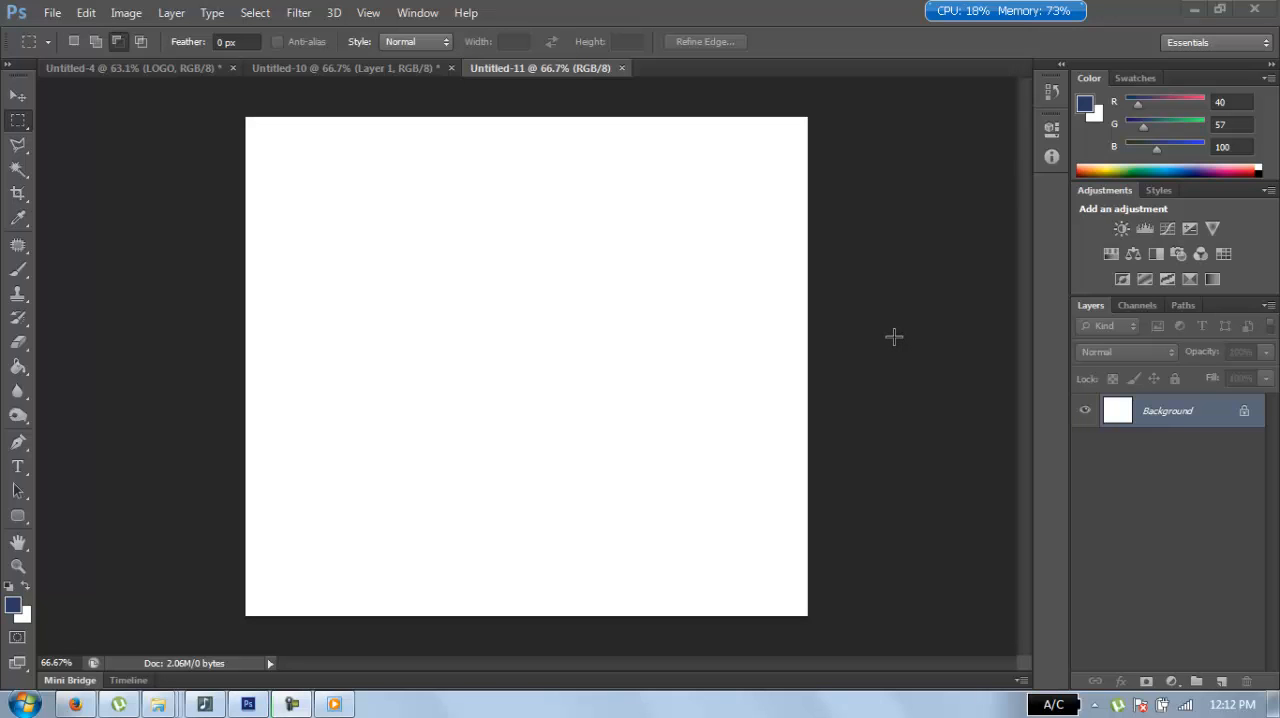
{"action": "mouse_move", "coordinate": [775, 321]}
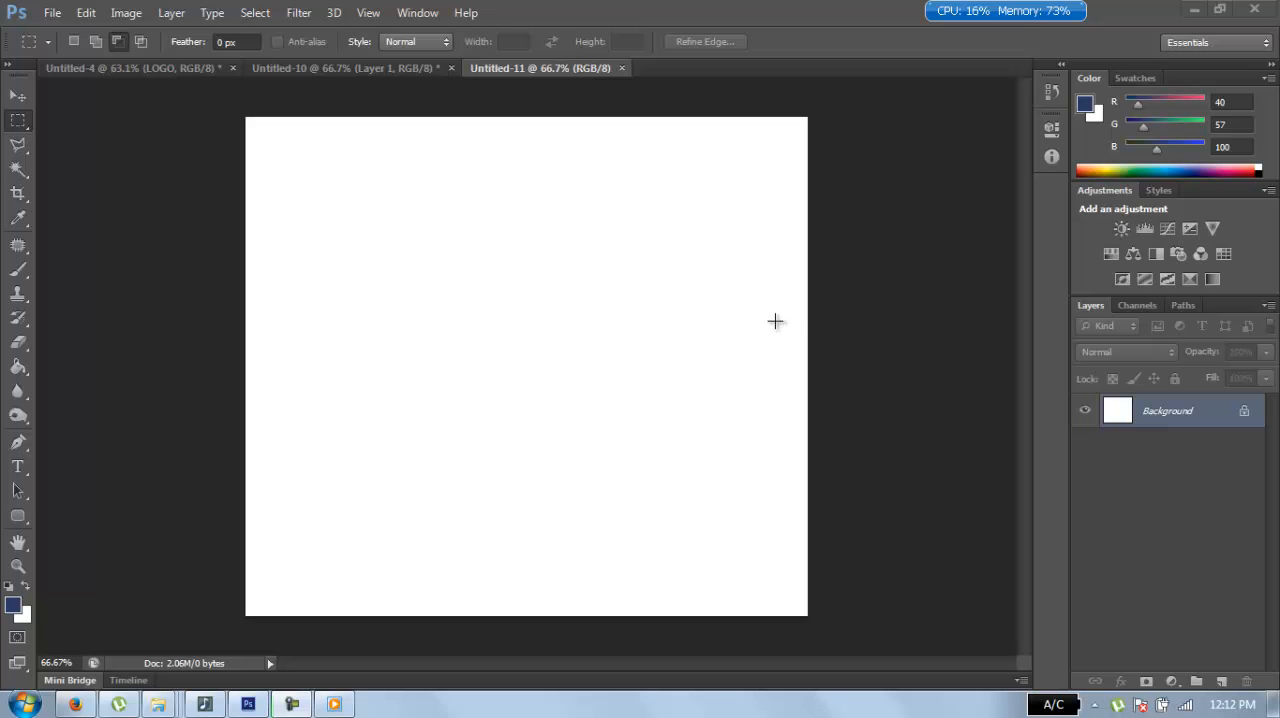
- Switch to the Untitled-4 document showing the finished 'my TV LOGO' design
{"action": "left_click", "coordinate": [135, 68]}
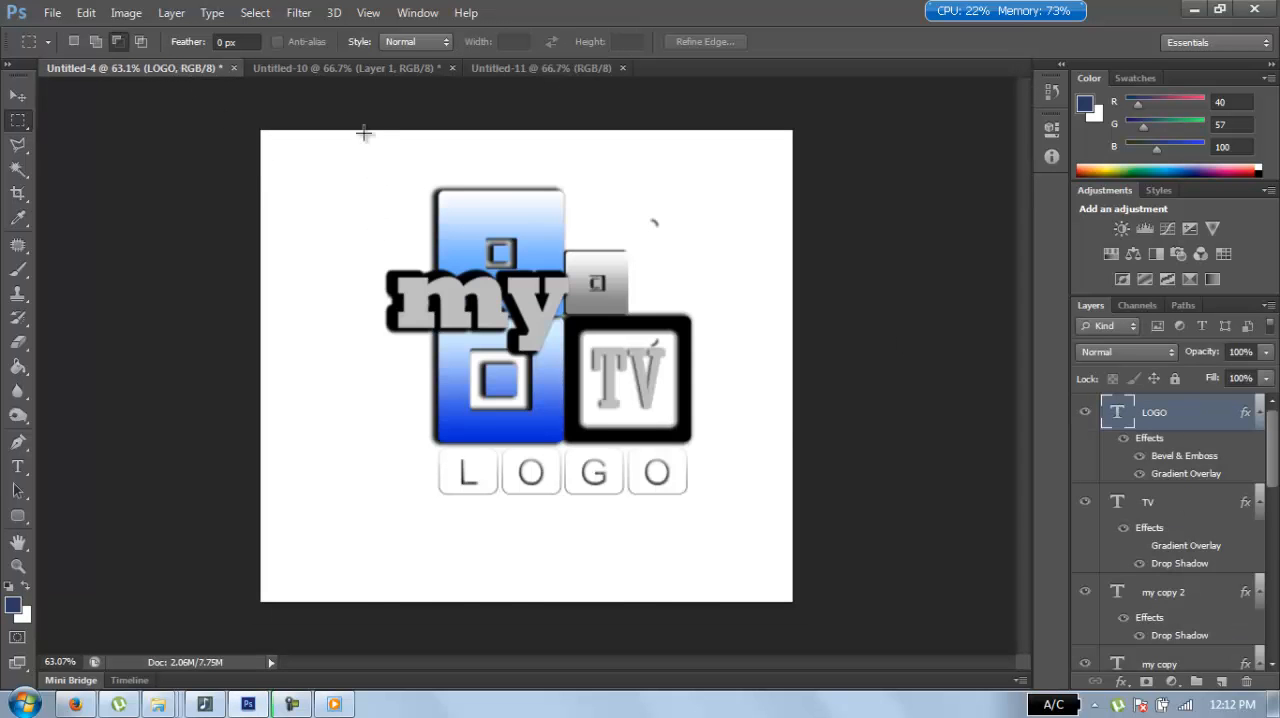
- Switch to the Untitled-10 document holding the red prohibition sign
{"action": "left_click", "coordinate": [345, 68]}
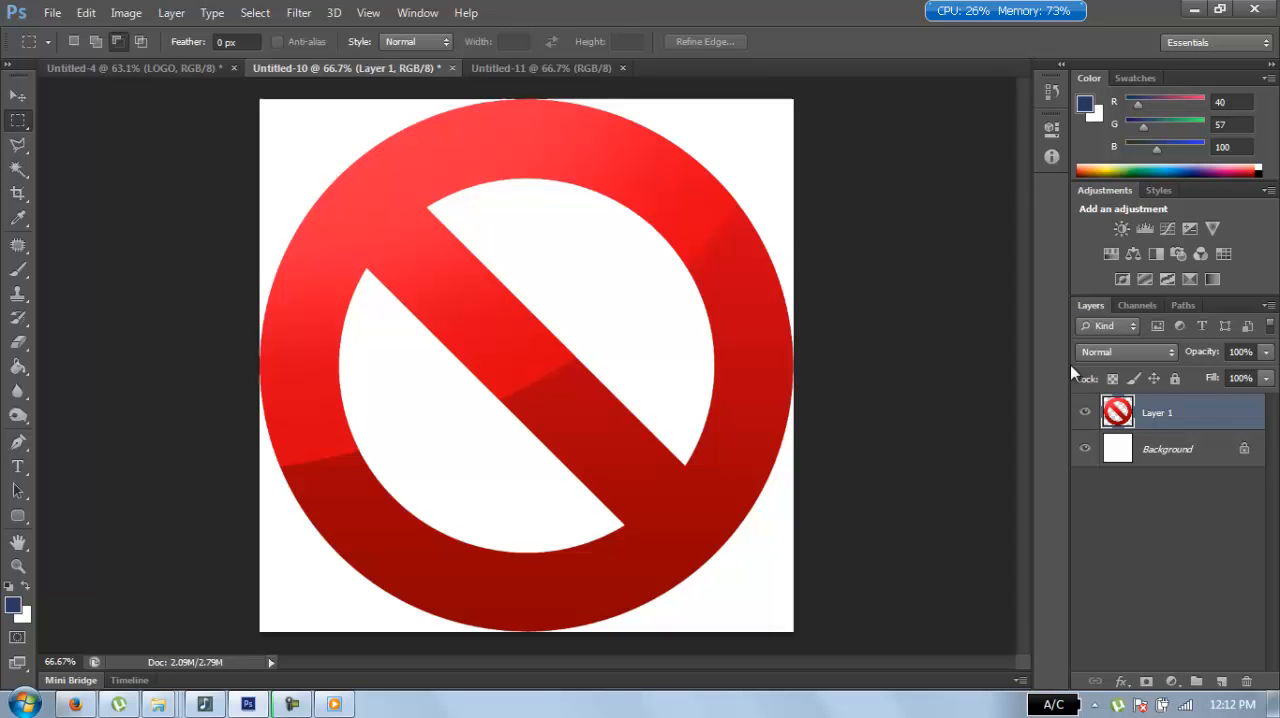
{"action": "mouse_move", "coordinate": [742, 262]}
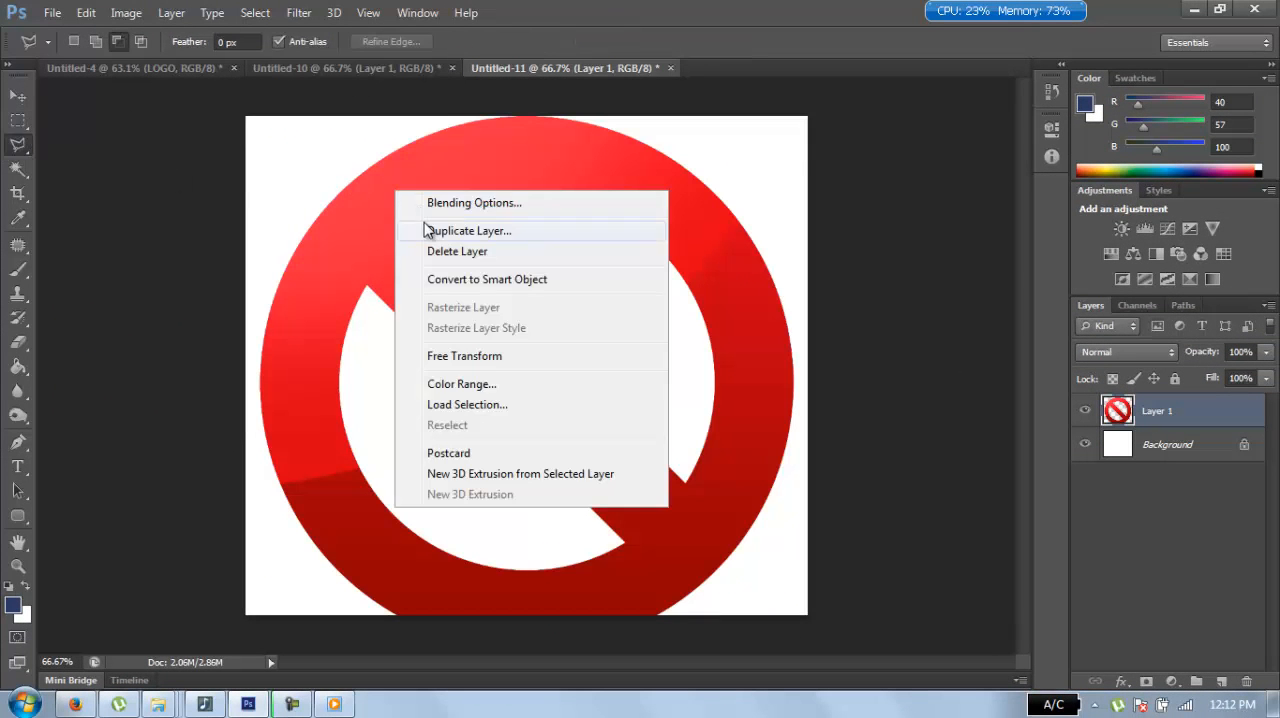
{"action": "mouse_move", "coordinate": [447, 355]}
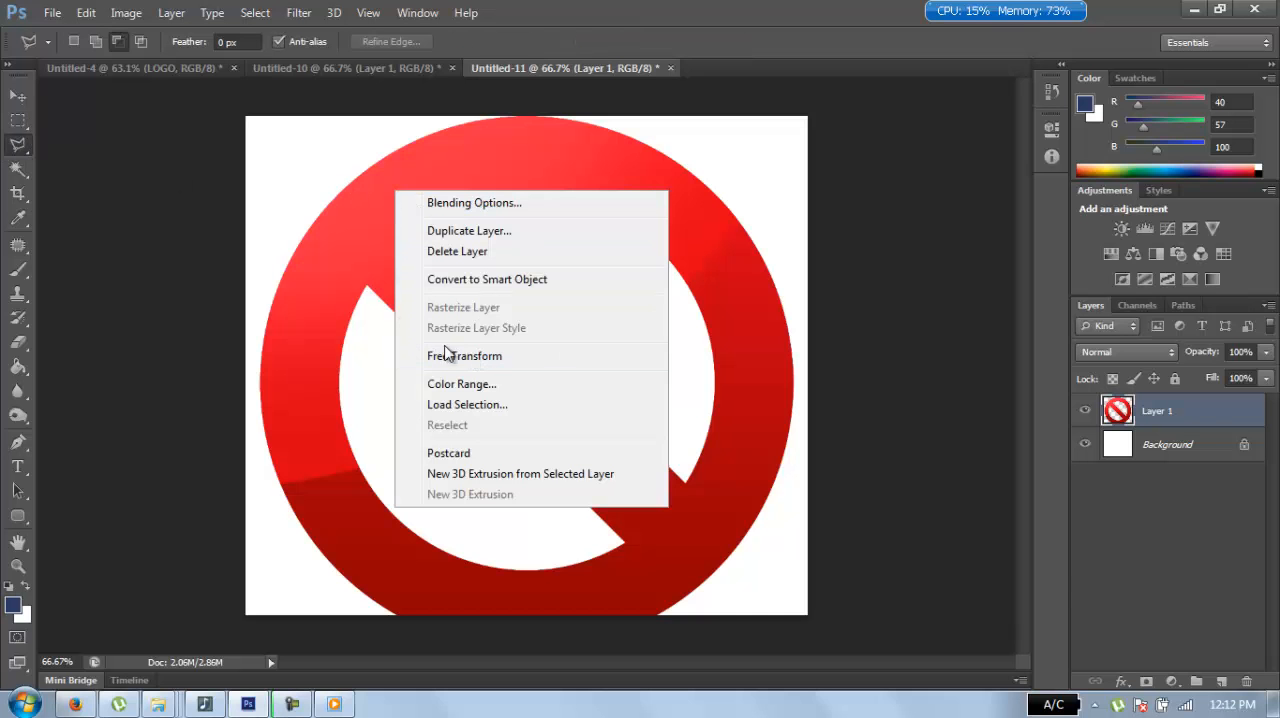
{"action": "mouse_move", "coordinate": [464, 362]}
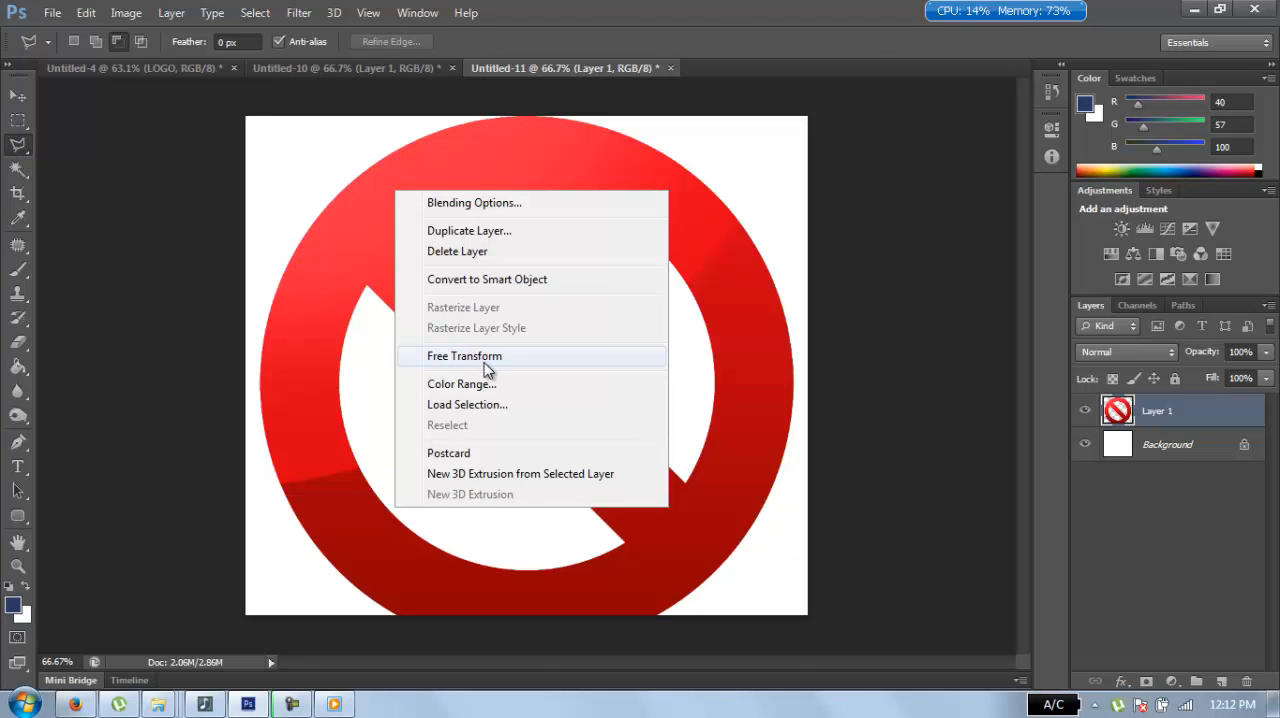
- Free-transform the sign down to about 43% and place it upper-left
{"action": "left_click", "coordinate": [464, 356]}
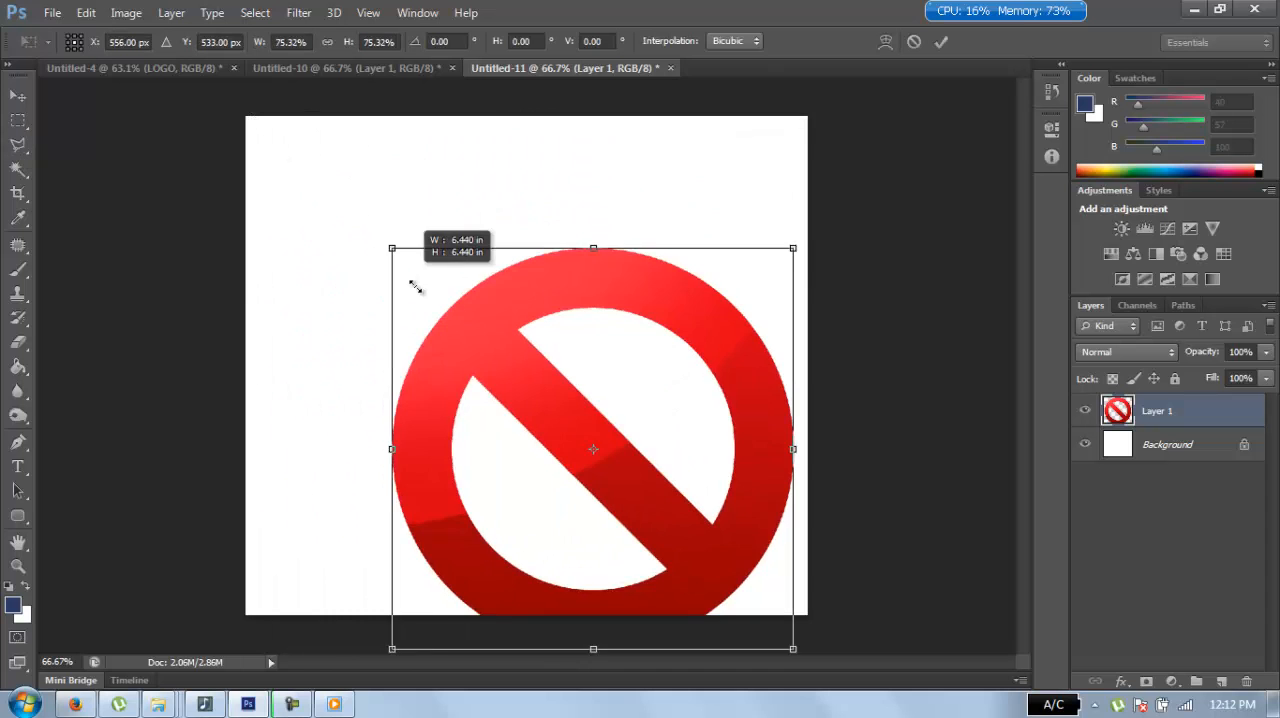
{"action": "left_click_drag", "start_coordinate": [392, 248], "coordinate": [566, 422]}
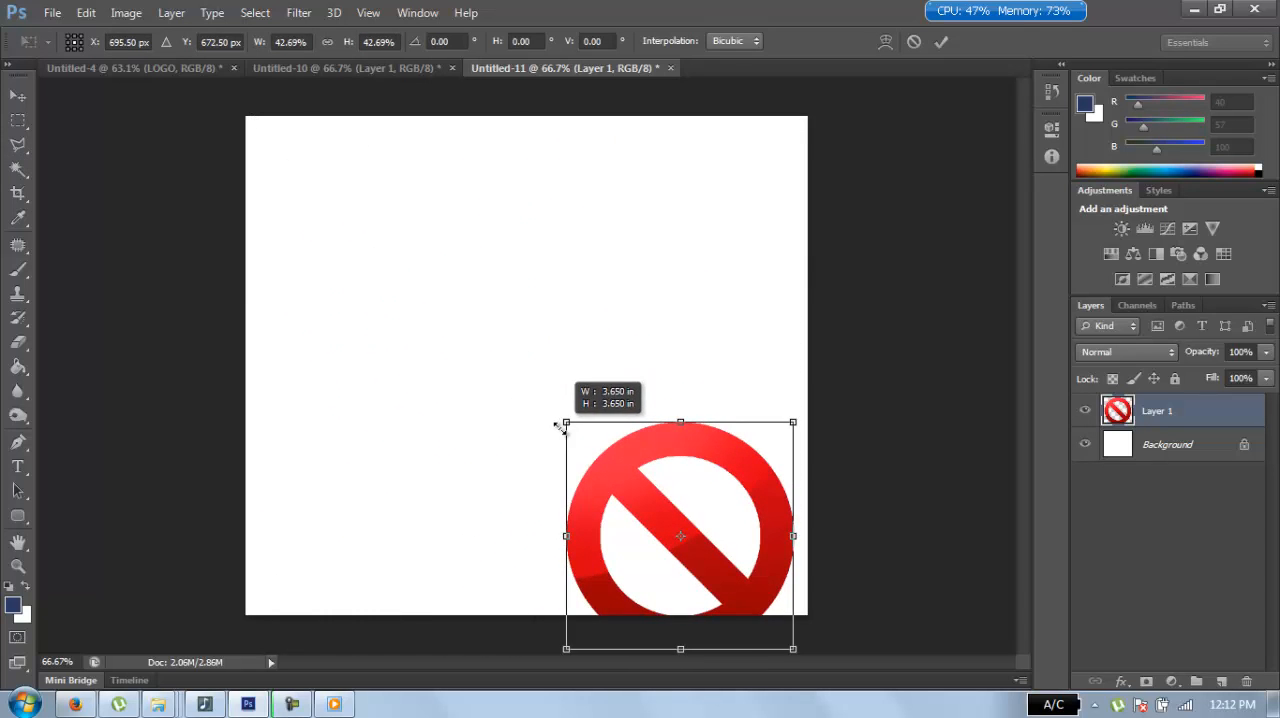
{"action": "left_click_drag", "start_coordinate": [680, 535], "coordinate": [535, 325]}
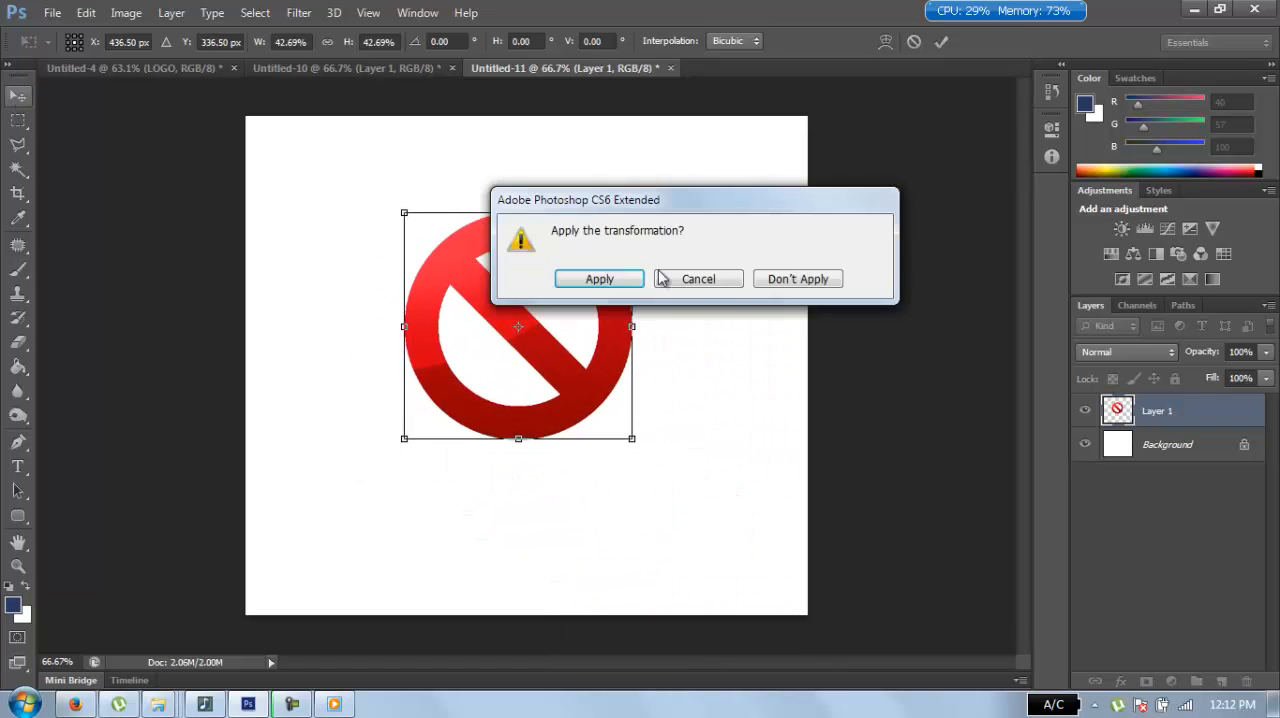
{"action": "left_click", "coordinate": [599, 278]}
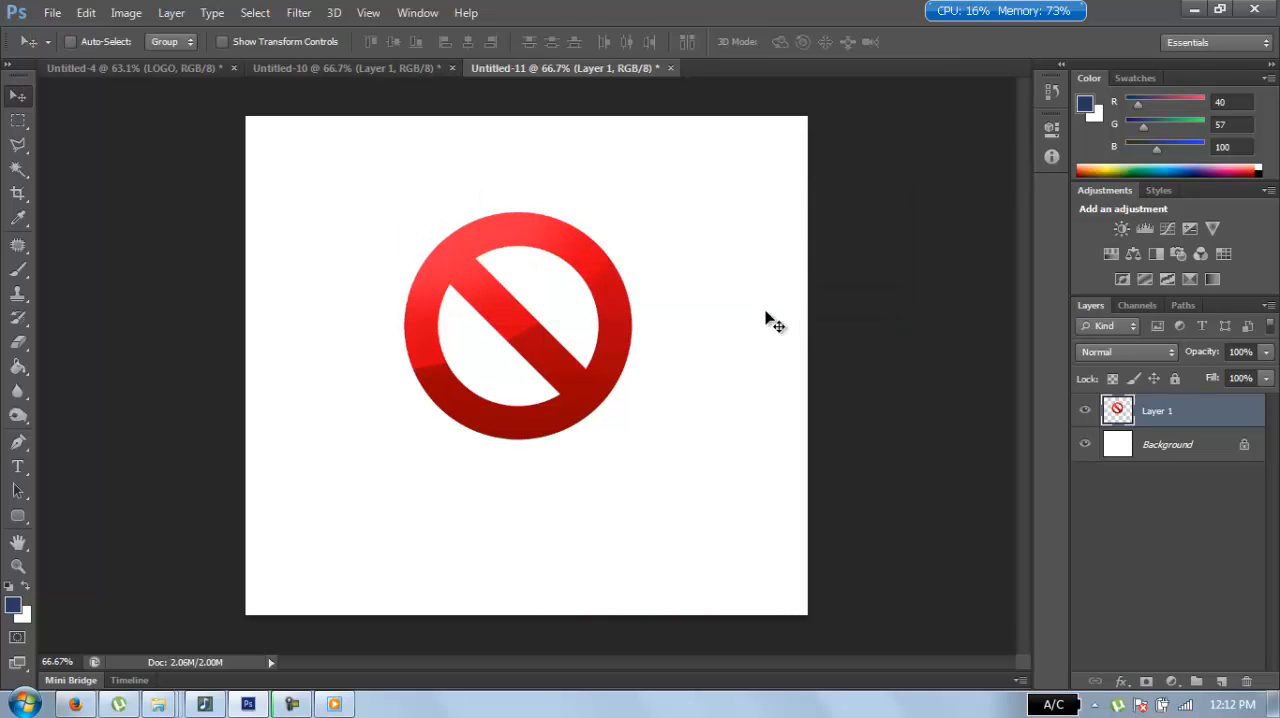
{"action": "mouse_move", "coordinate": [578, 340]}
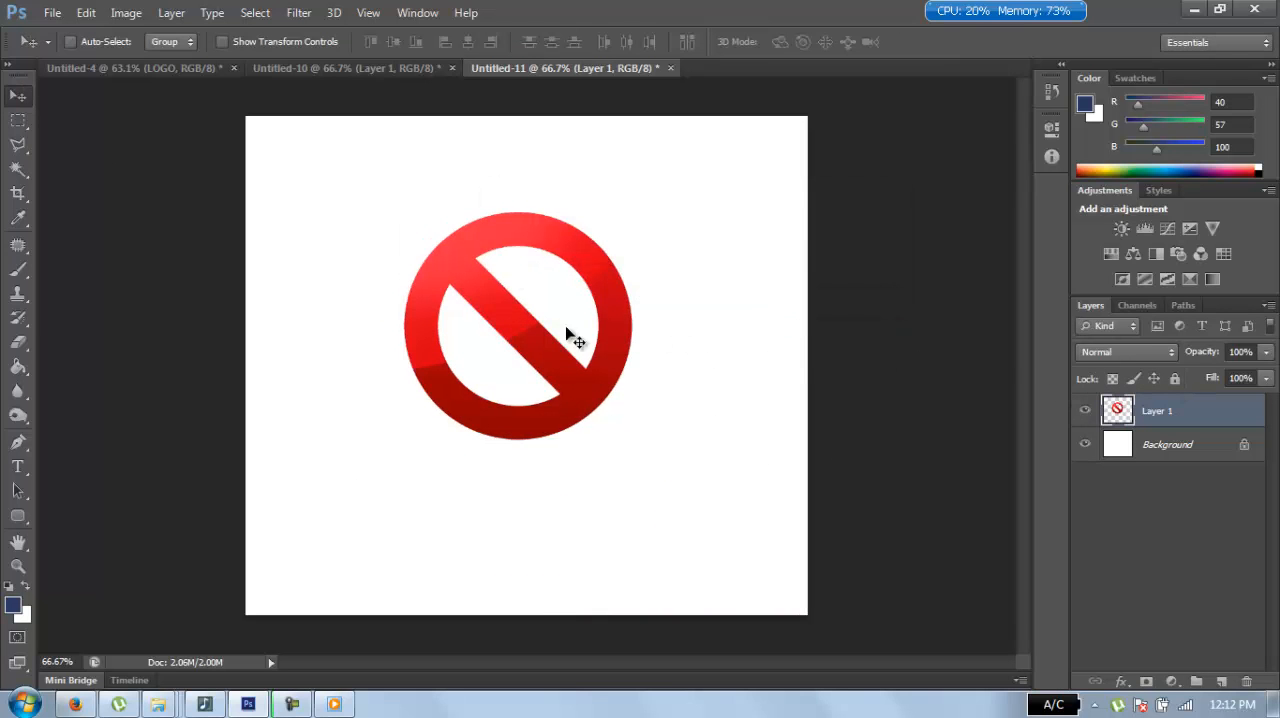
{"action": "mouse_move", "coordinate": [555, 248]}
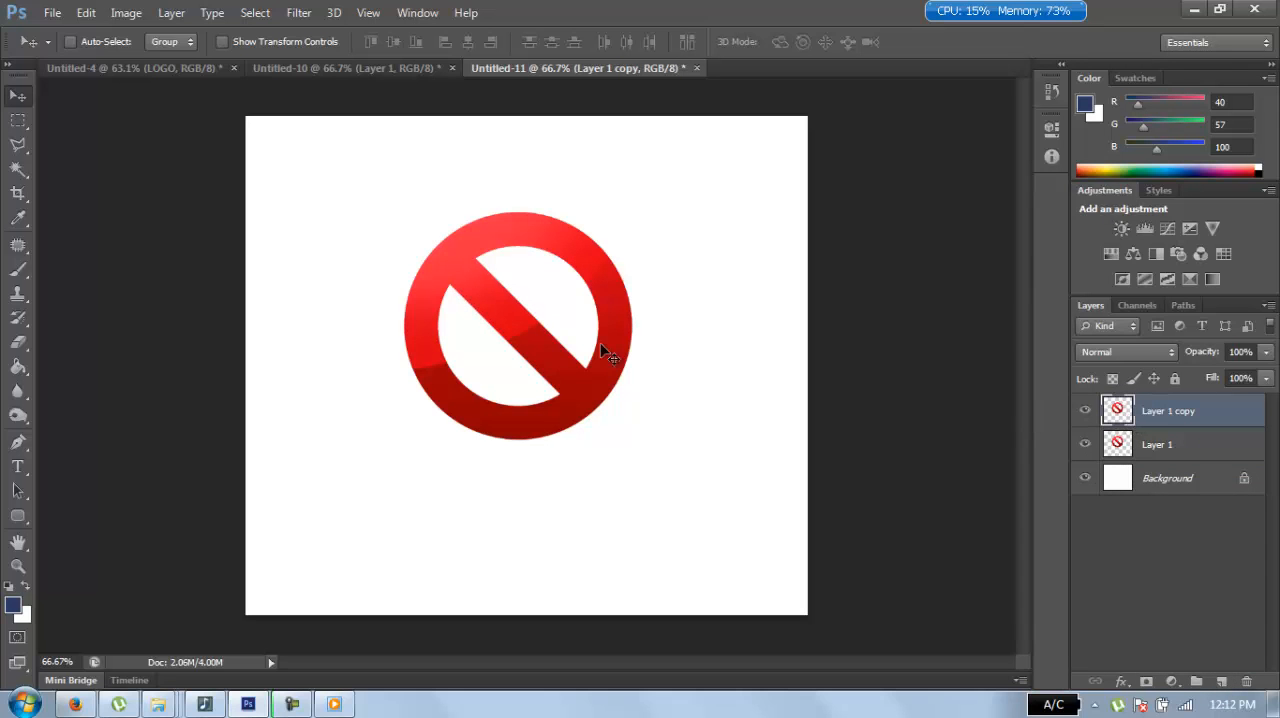
{"action": "mouse_move", "coordinate": [462, 278]}
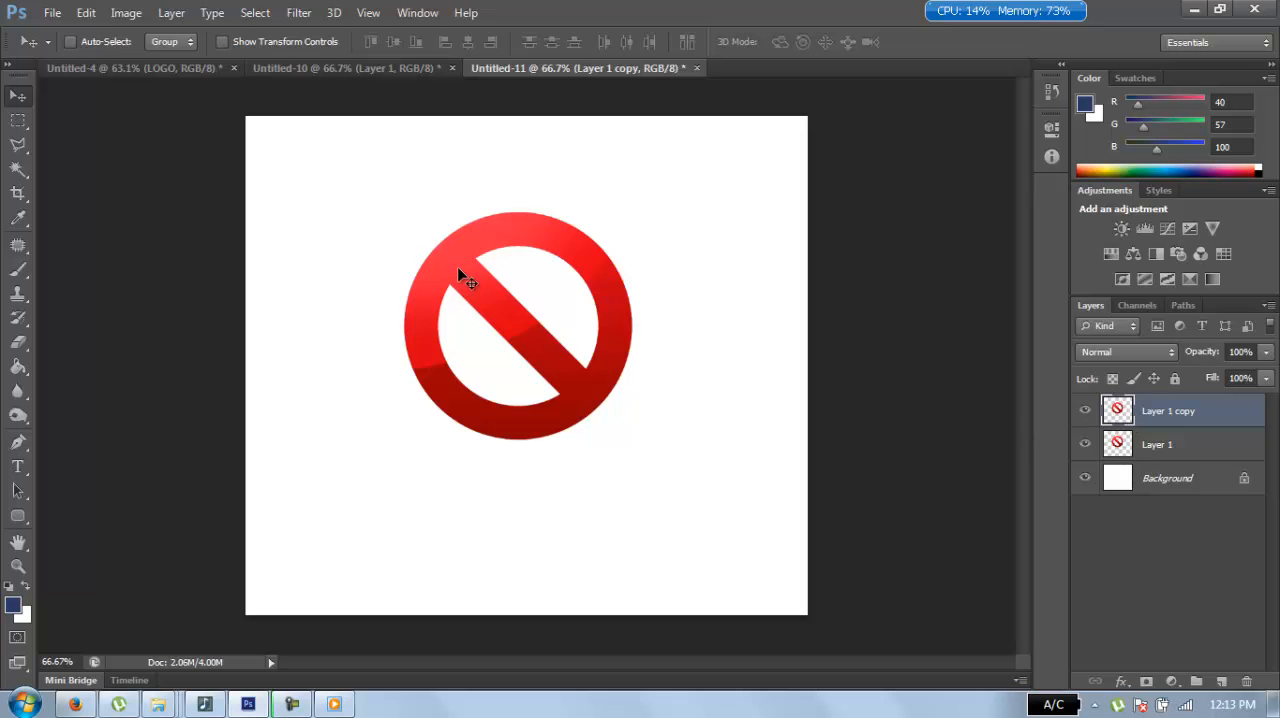
- Nudge the duplicated sign layer off the original so the sign looks thicker
{"action": "left_click_drag", "start_coordinate": [465, 280], "coordinate": [445, 278]}
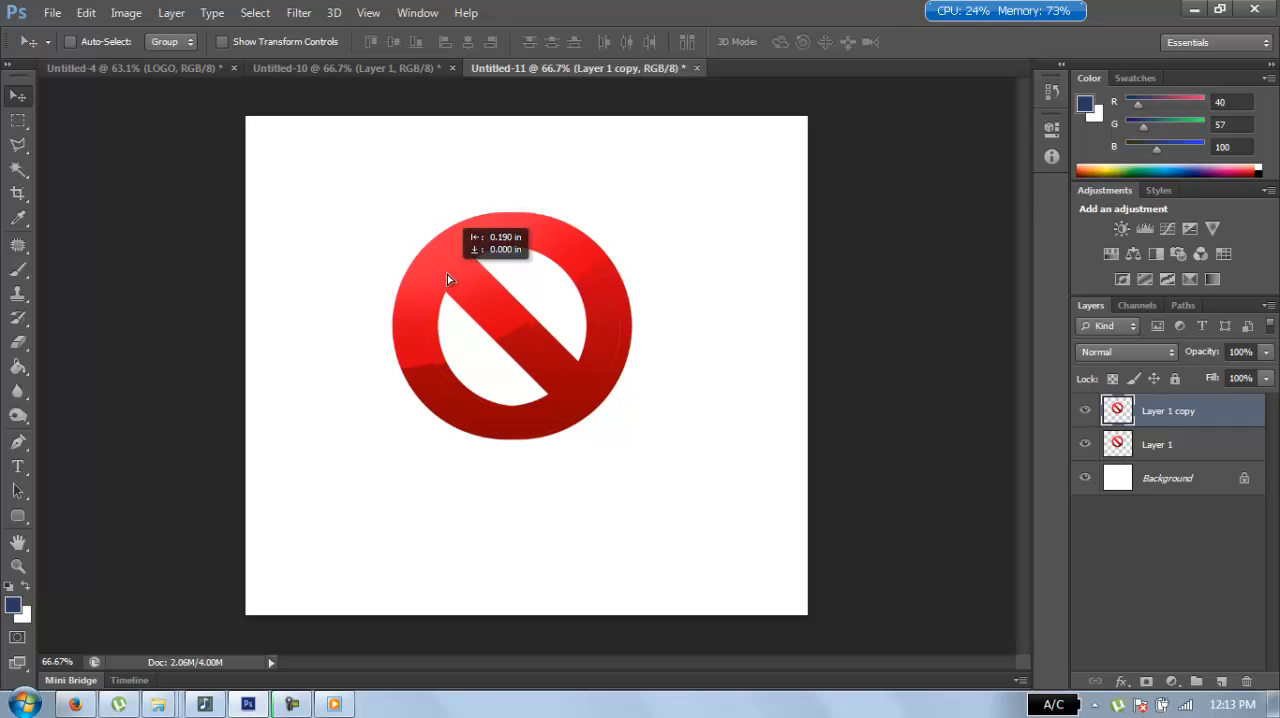
{"action": "left_click_drag", "start_coordinate": [447, 279], "coordinate": [530, 300]}
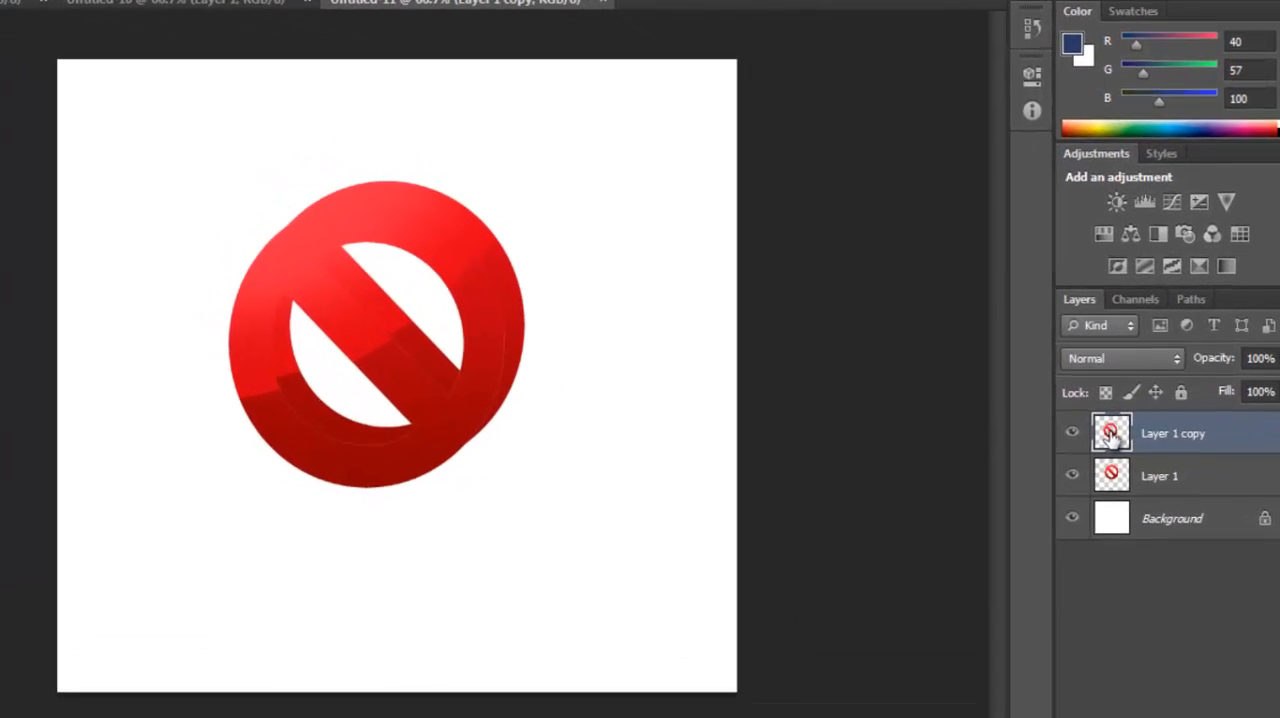
- Add a thin dark stroke effect to both the copy and original sign layers
{"action": "right_click", "coordinate": [1112, 433]}
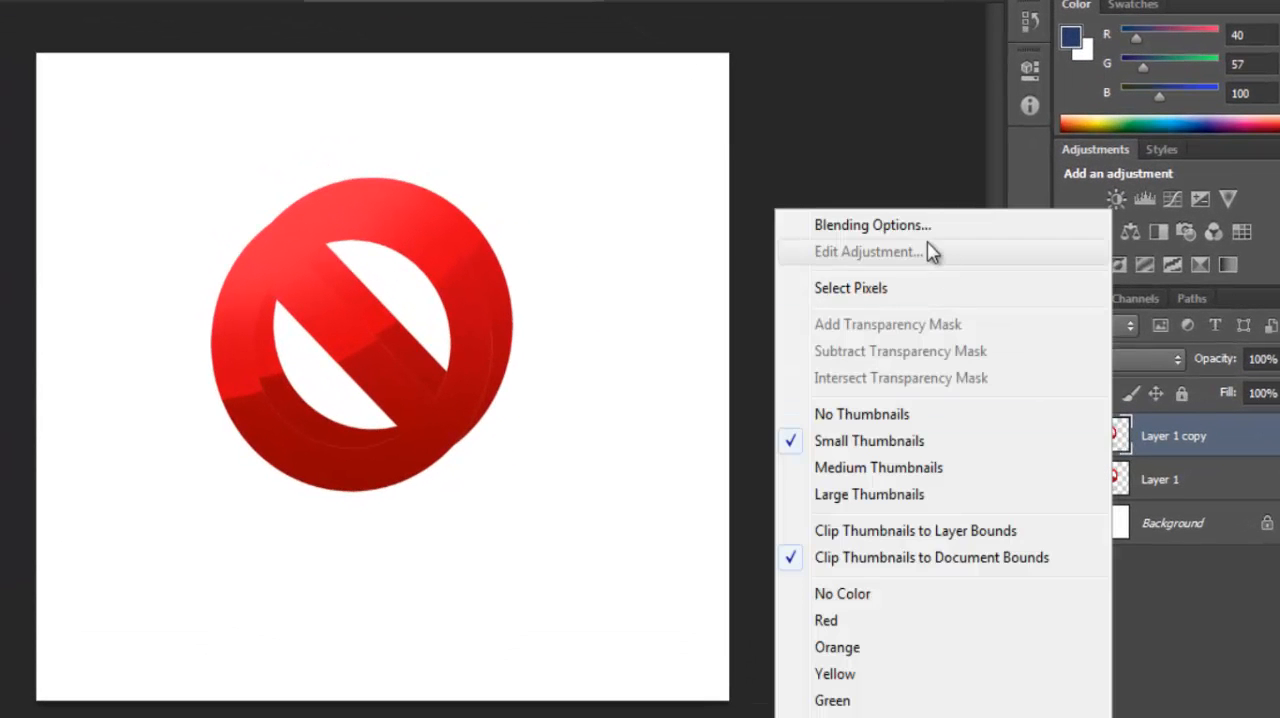
{"action": "left_click", "coordinate": [872, 224]}
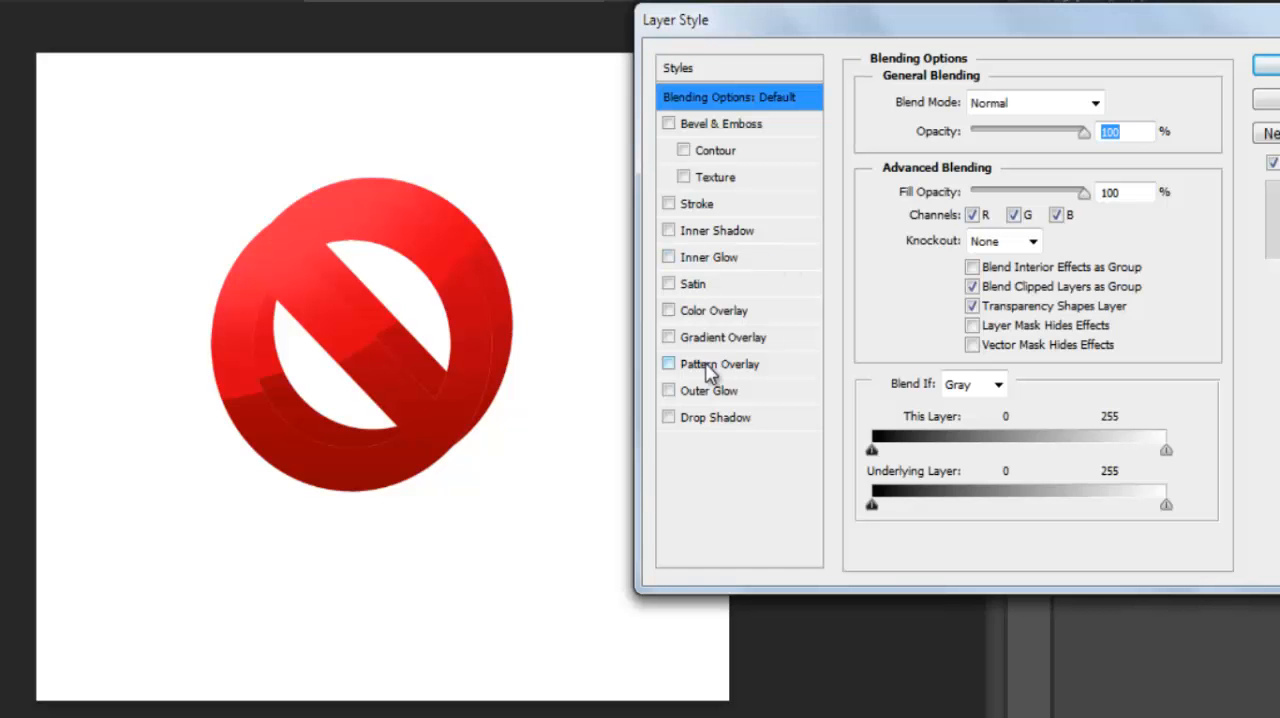
{"action": "left_click", "coordinate": [668, 204]}
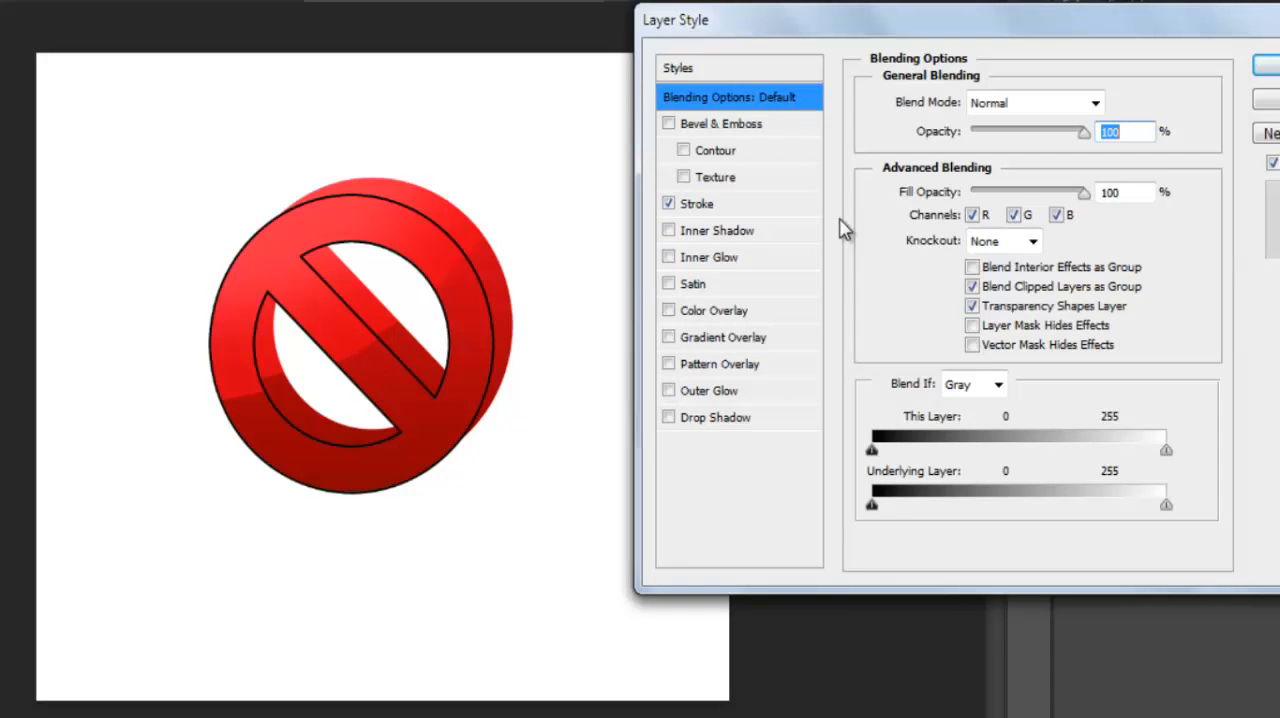
{"action": "left_click", "coordinate": [697, 203]}
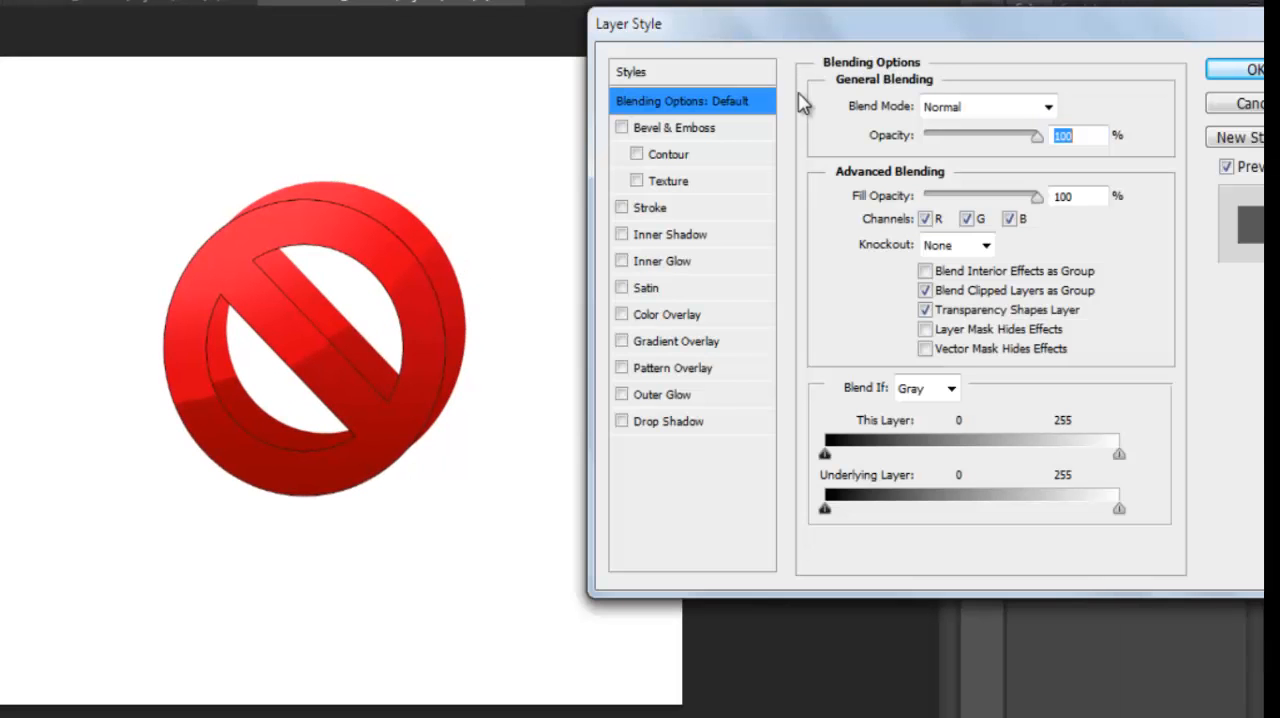
{"action": "left_click", "coordinate": [650, 207]}
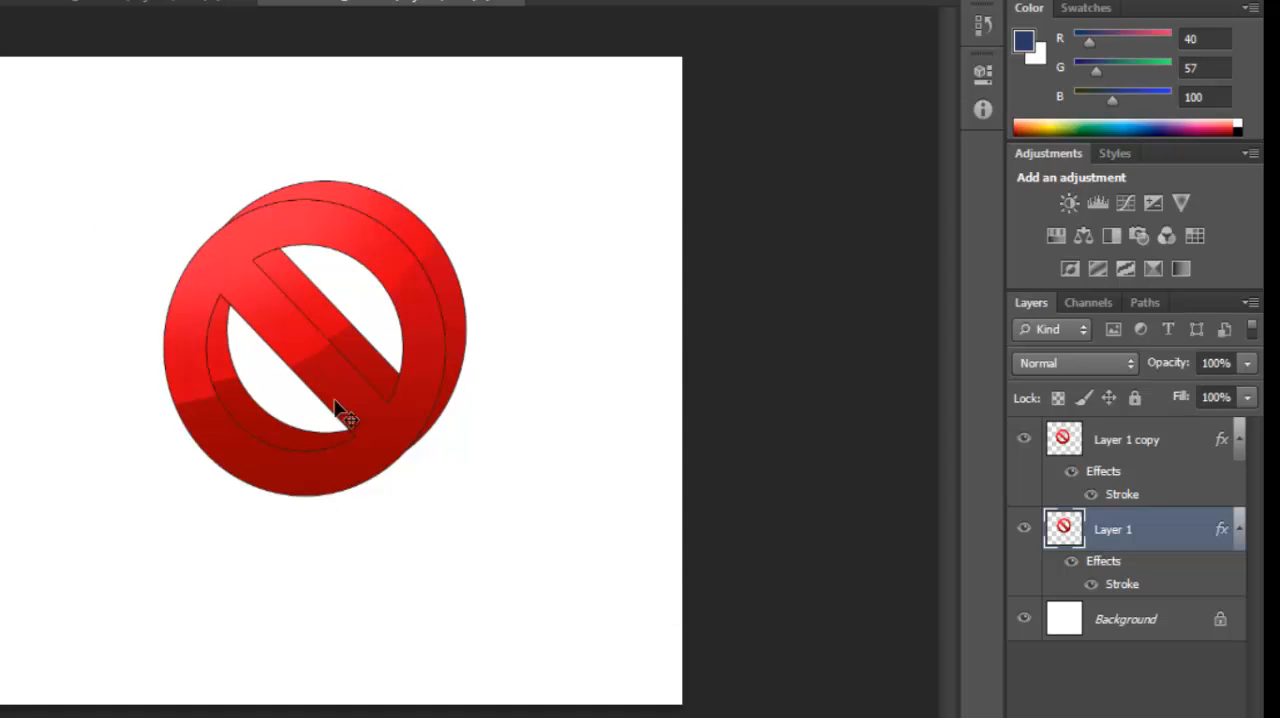
{"action": "mouse_move", "coordinate": [260, 220]}
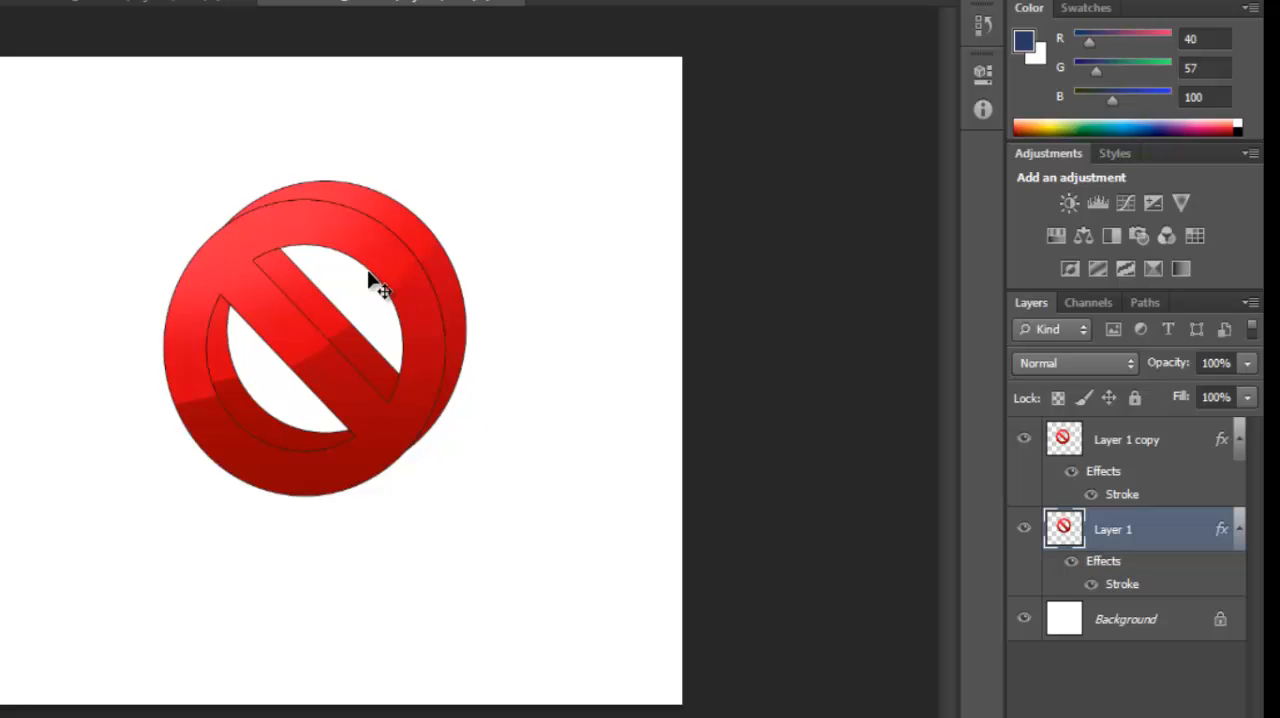
{"action": "mouse_move", "coordinate": [405, 320]}
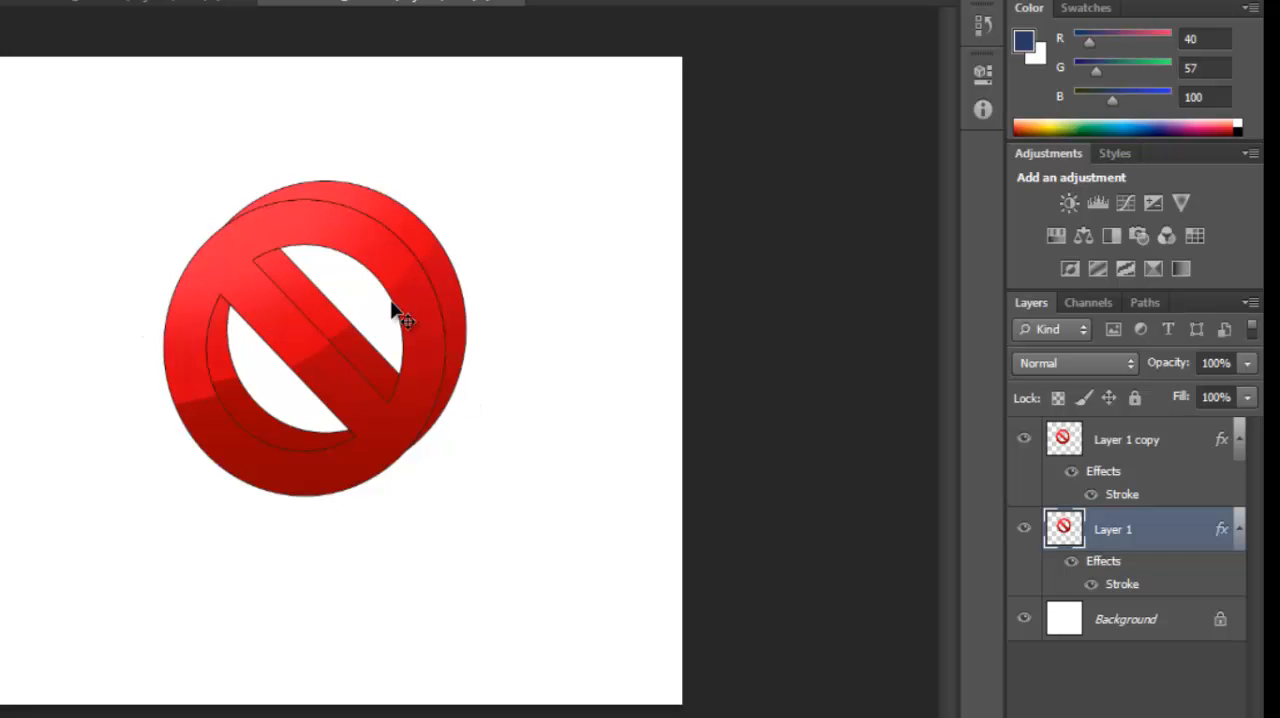
{"action": "mouse_move", "coordinate": [570, 333]}
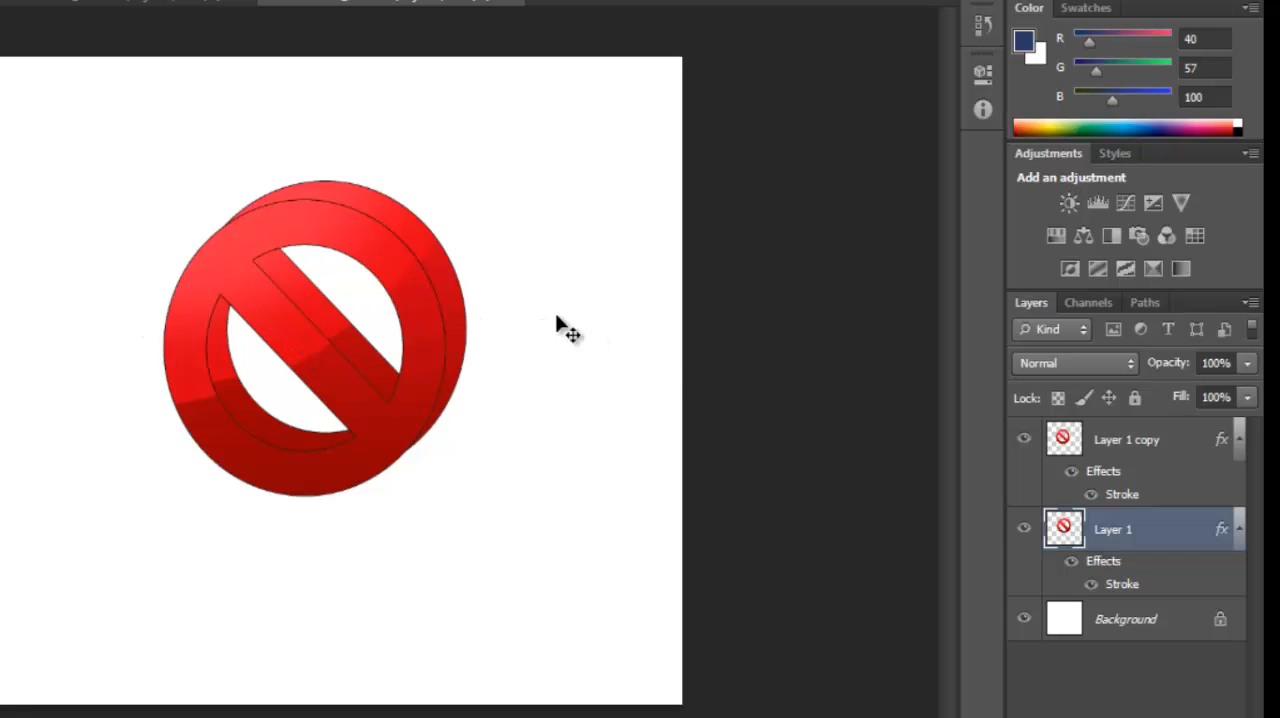
{"action": "mouse_move", "coordinate": [930, 493]}
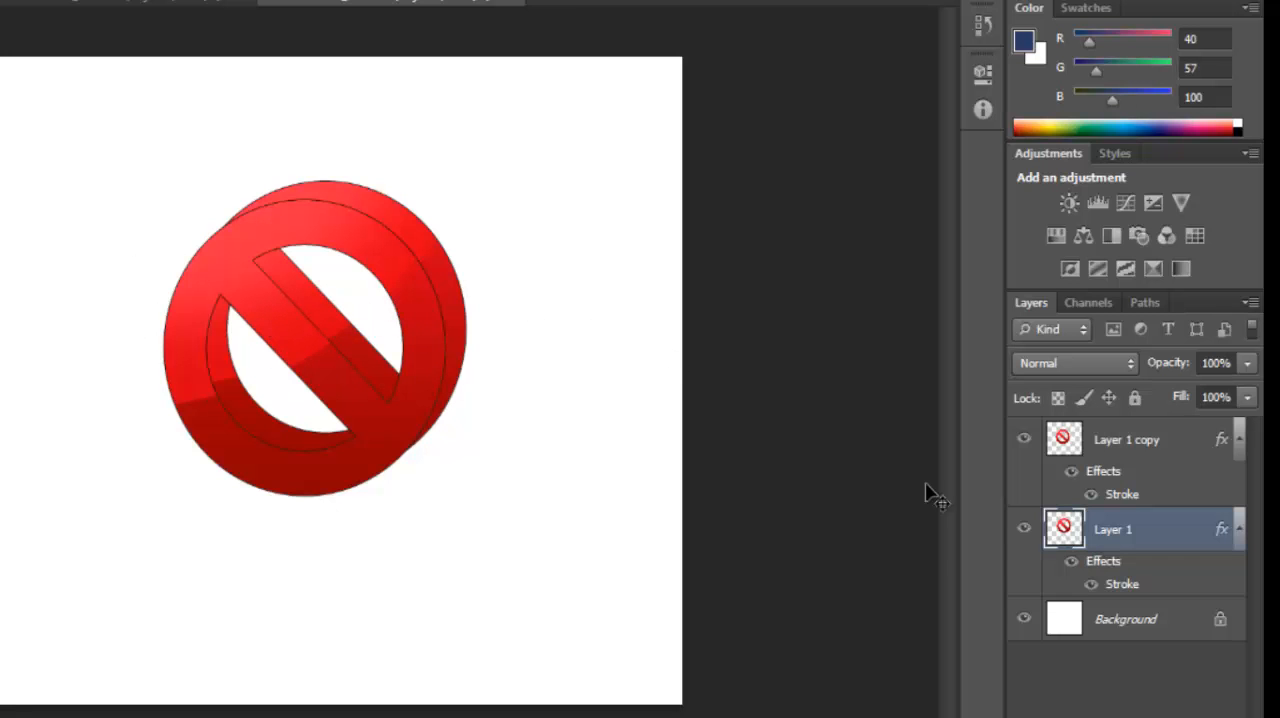
{"action": "mouse_move", "coordinate": [1072, 462]}
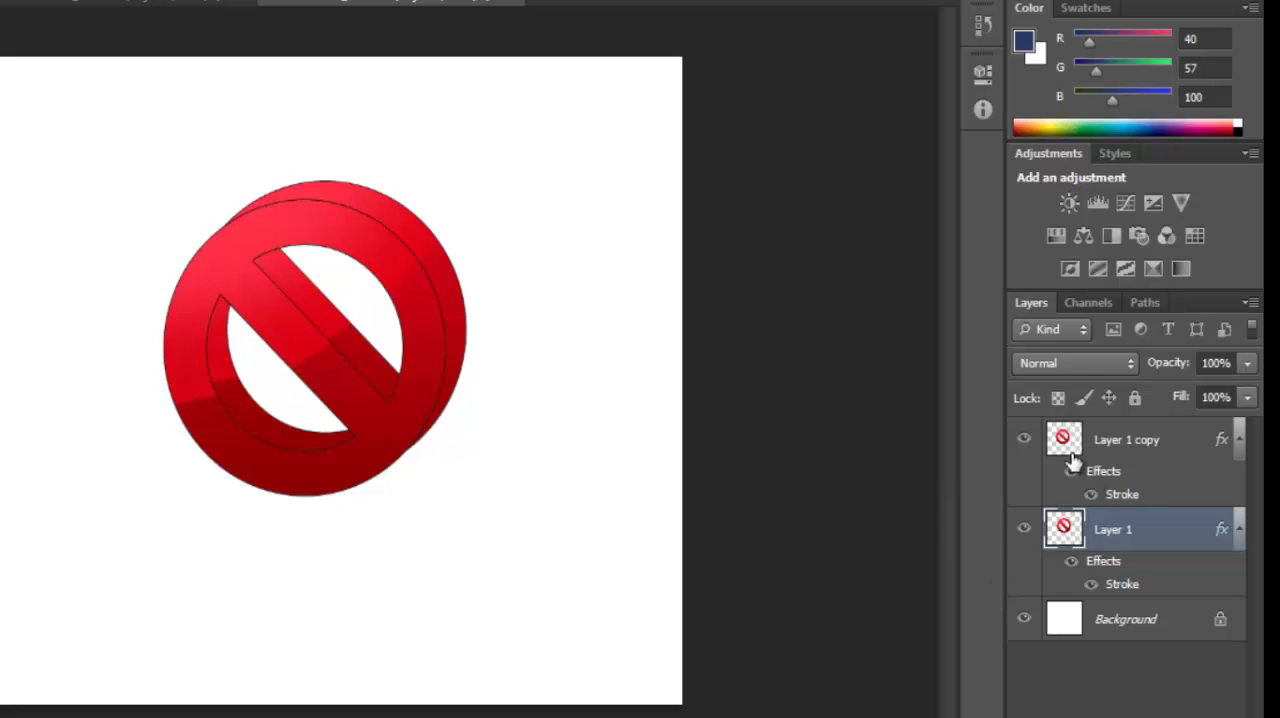
- Give Layer 1 a drop shadow with Distance 12, Spread 37 and Size 16
{"action": "right_click", "coordinate": [1064, 439]}
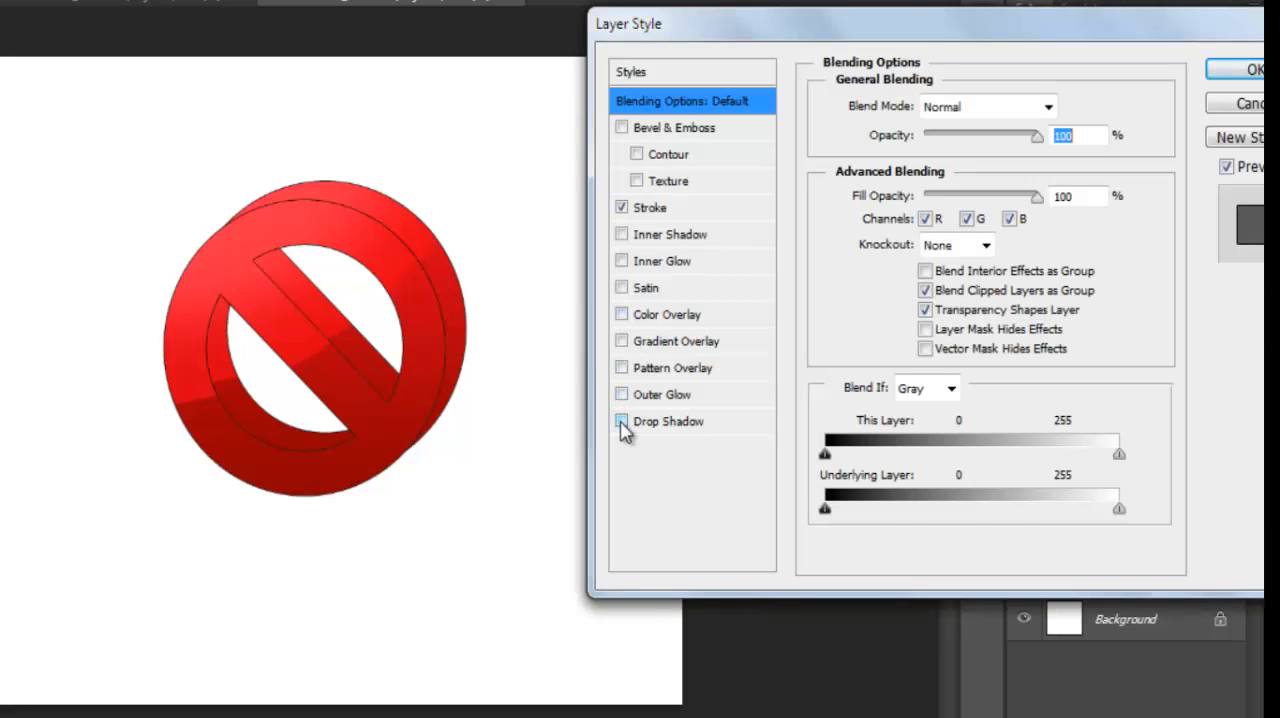
{"action": "left_click", "coordinate": [621, 421]}
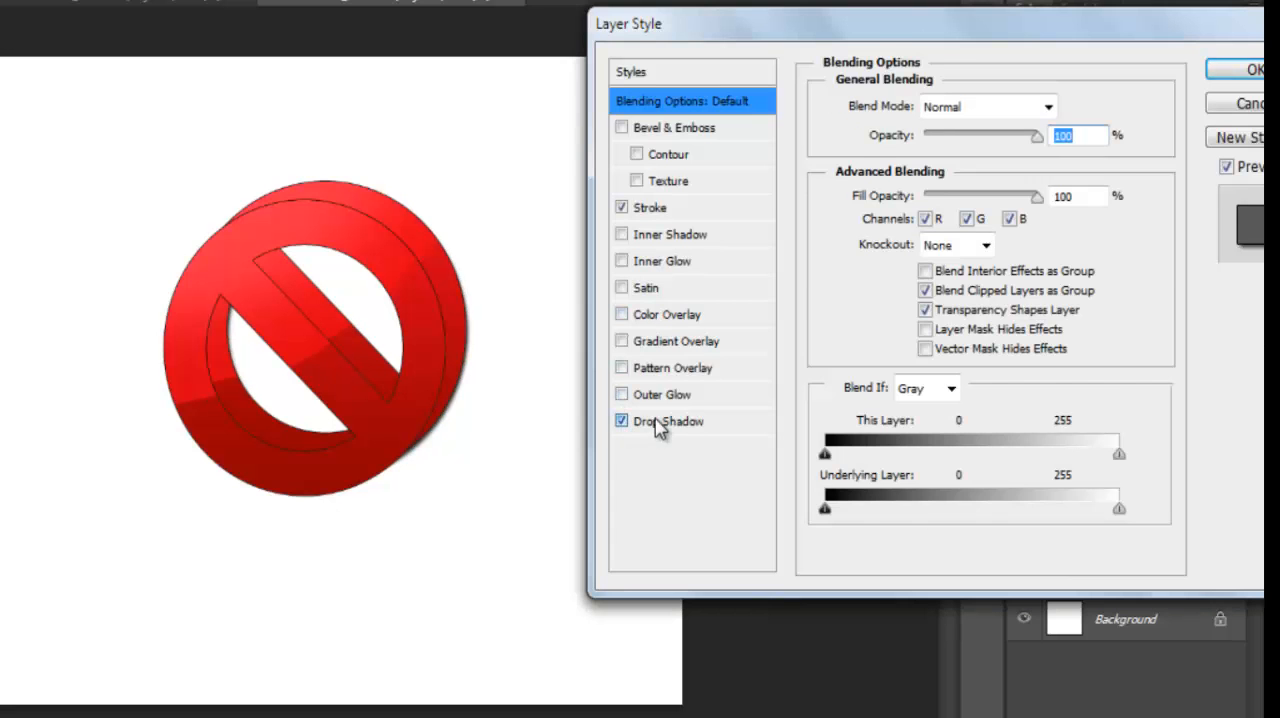
{"action": "left_click", "coordinate": [668, 421]}
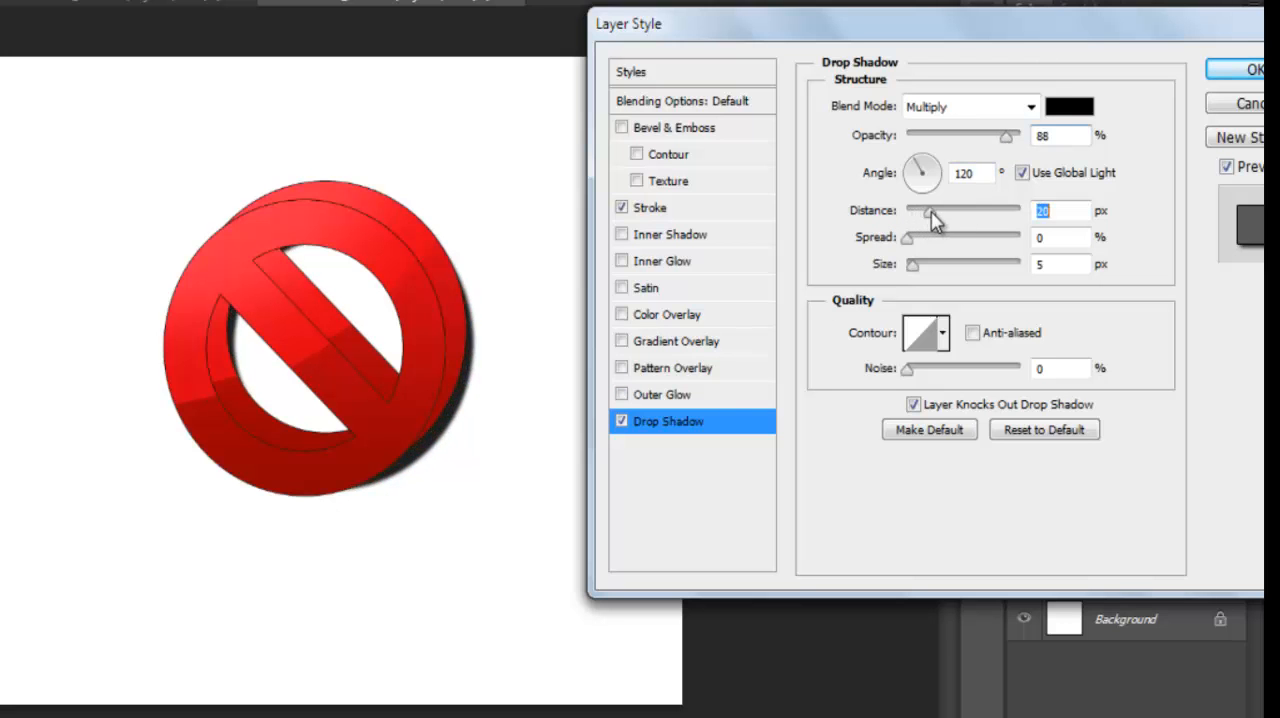
{"action": "left_click_drag", "start_coordinate": [930, 210], "coordinate": [915, 210]}
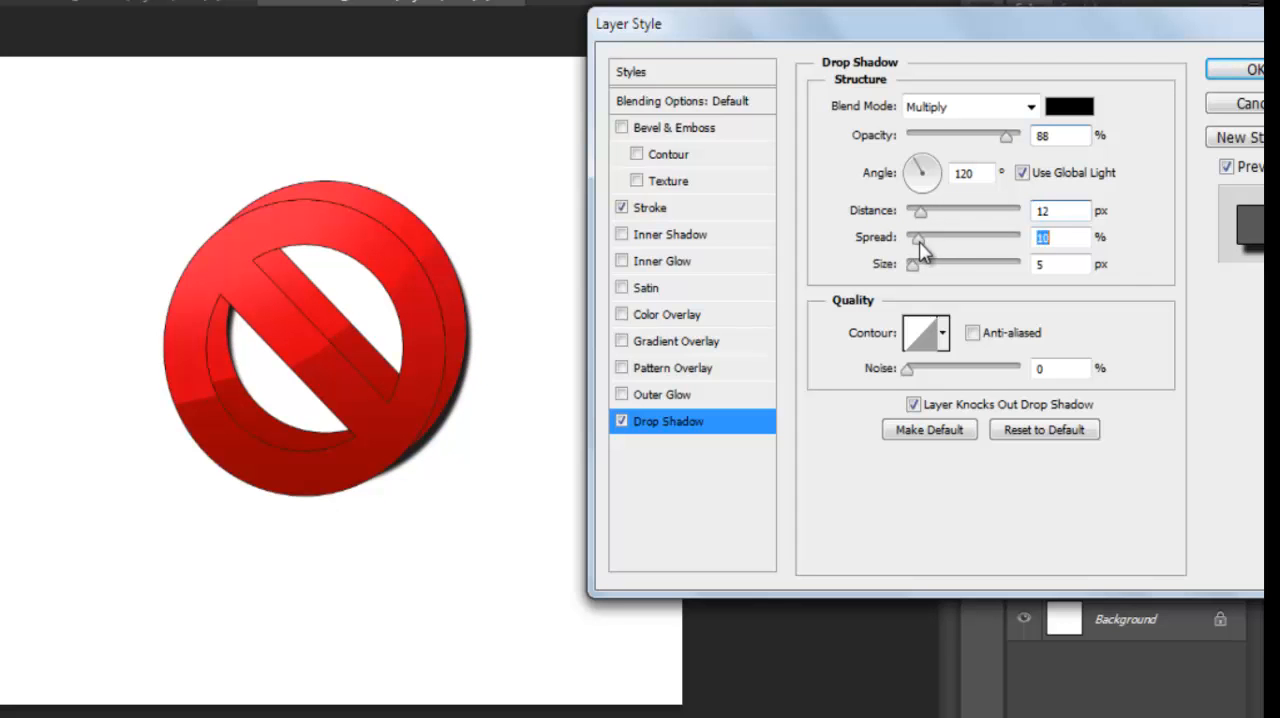
{"action": "left_click_drag", "start_coordinate": [917, 237], "coordinate": [952, 237]}
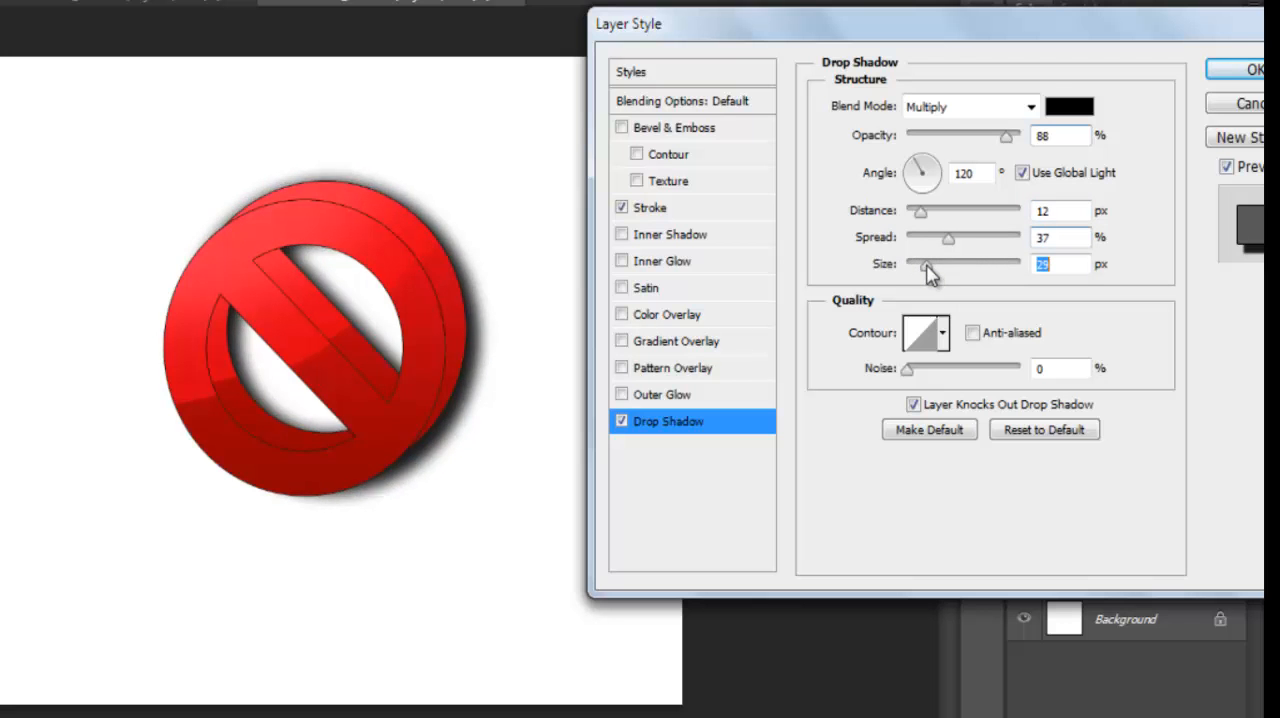
{"action": "left_click_drag", "start_coordinate": [925, 268], "coordinate": [918, 268]}
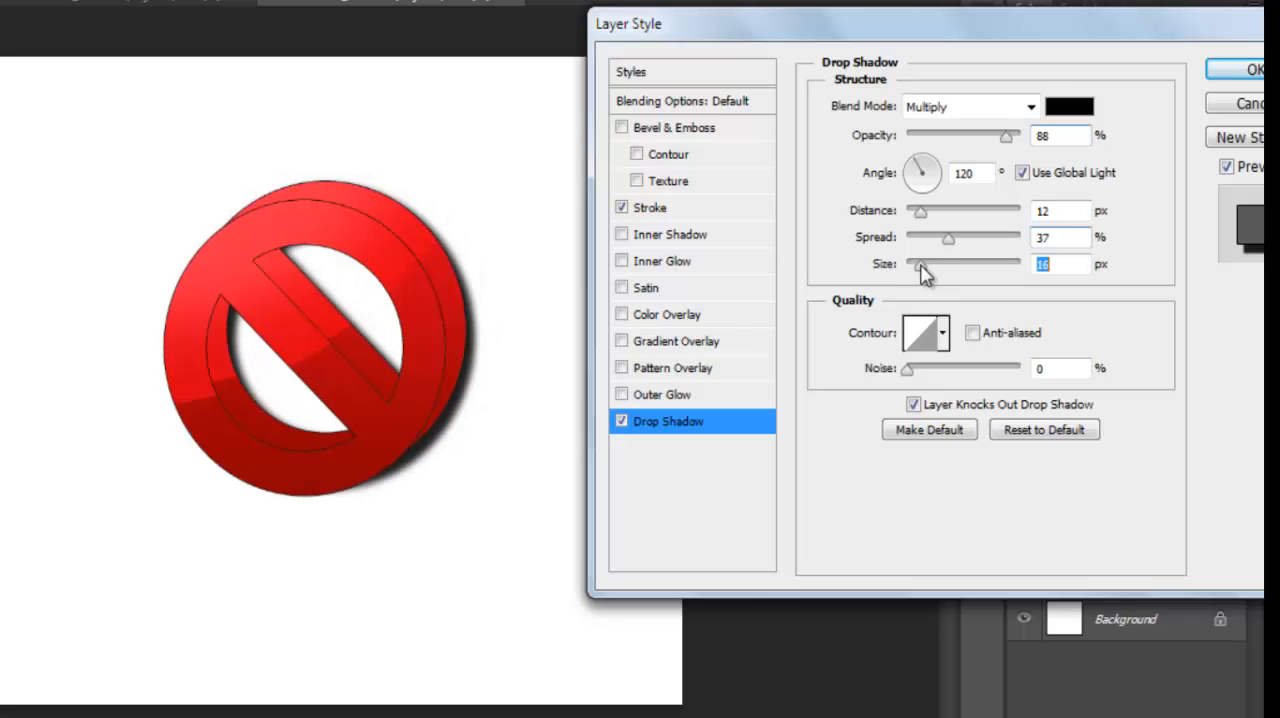
{"action": "left_click_drag", "start_coordinate": [908, 263], "coordinate": [930, 263]}
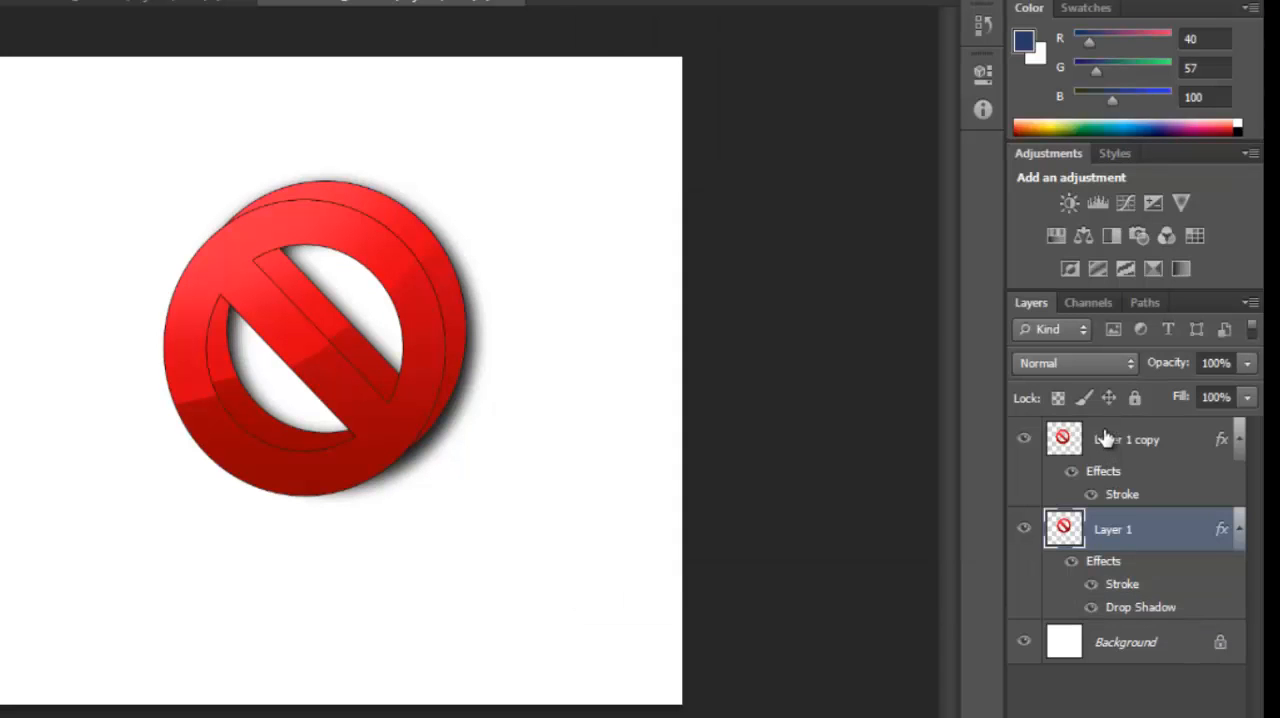
- Tune Layer 1 copy's drop shadow: opacity 77, angle -174°, distance 11, spread 23, size 46
{"action": "right_click", "coordinate": [1128, 439]}
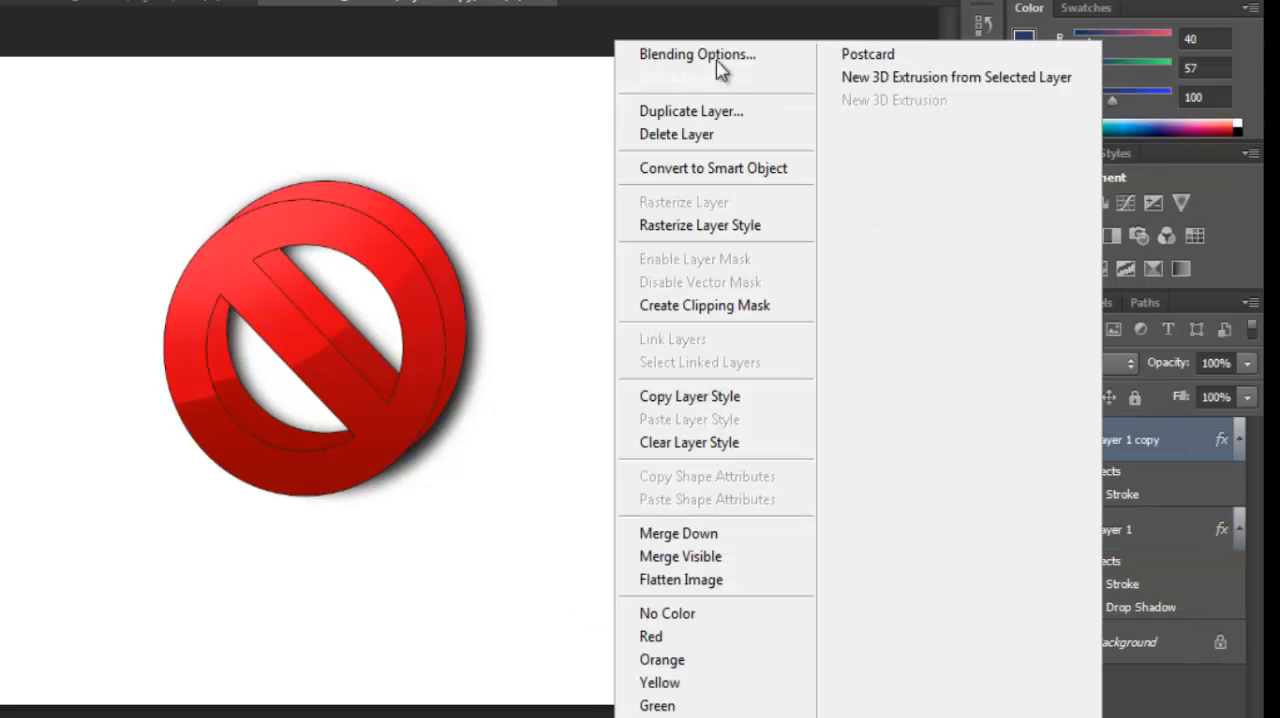
{"action": "mouse_move", "coordinate": [716, 54]}
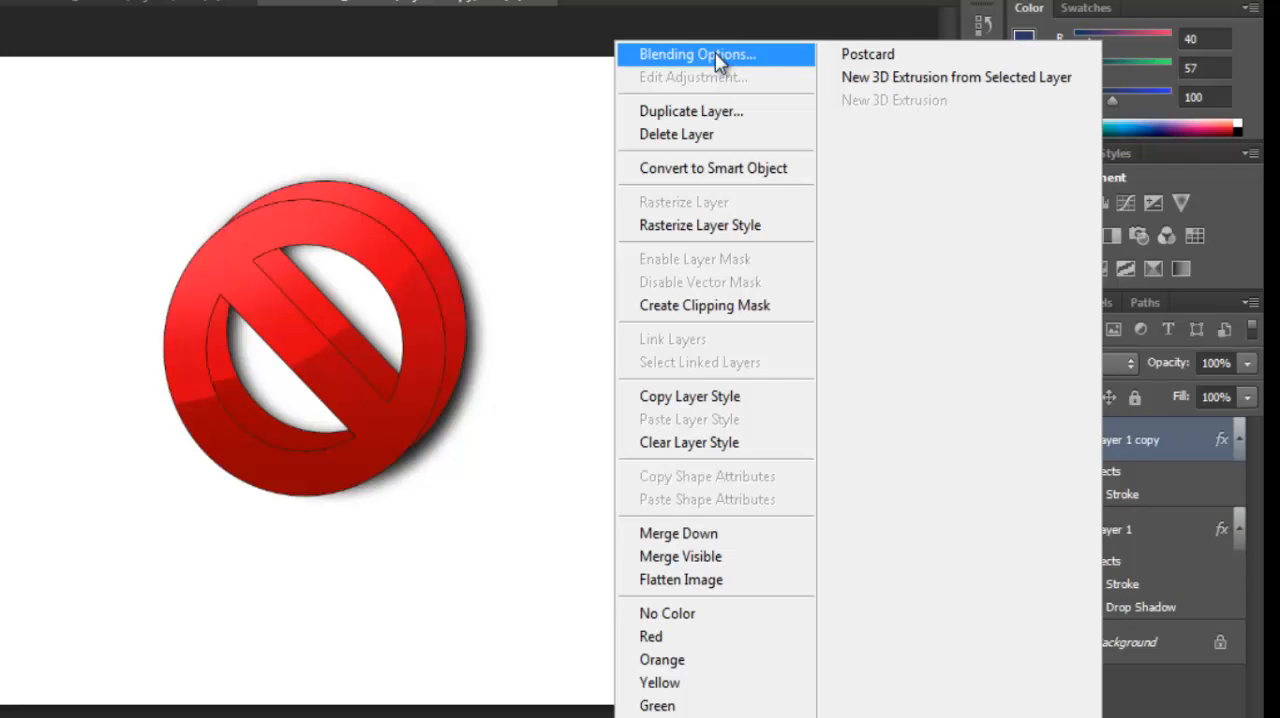
{"action": "left_click", "coordinate": [696, 54]}
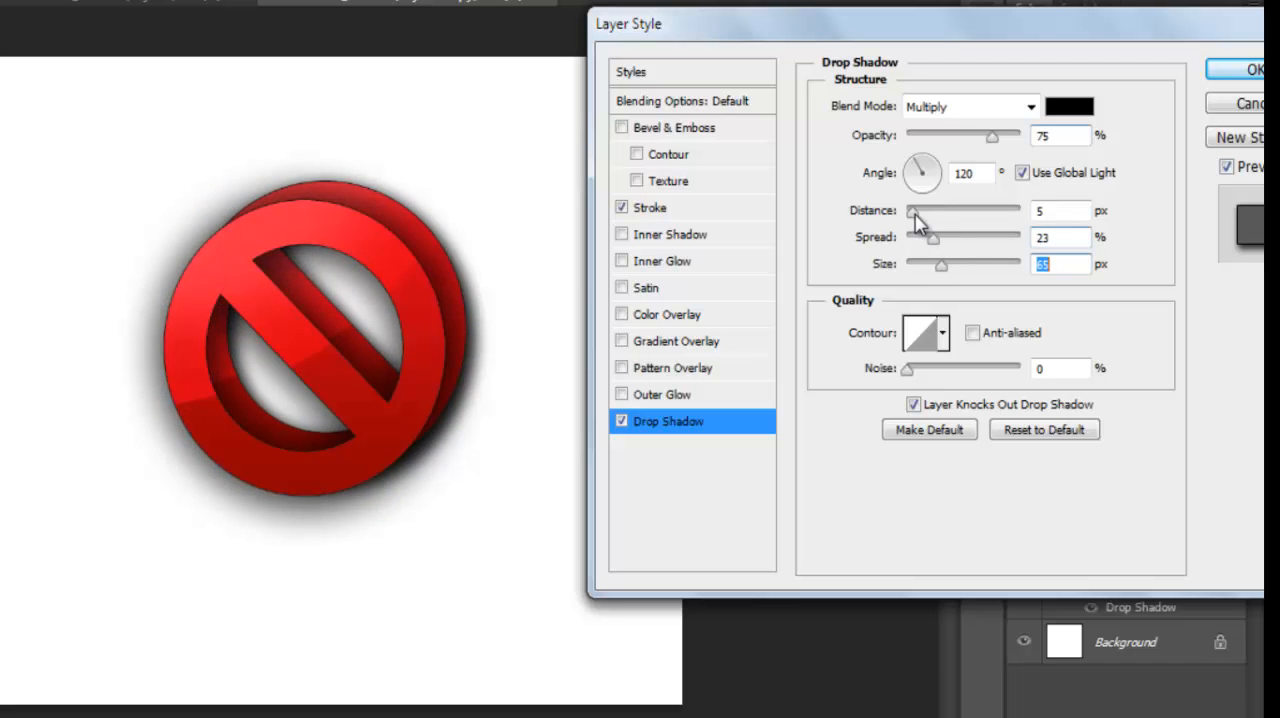
{"action": "left_click_drag", "start_coordinate": [914, 210], "coordinate": [932, 210]}
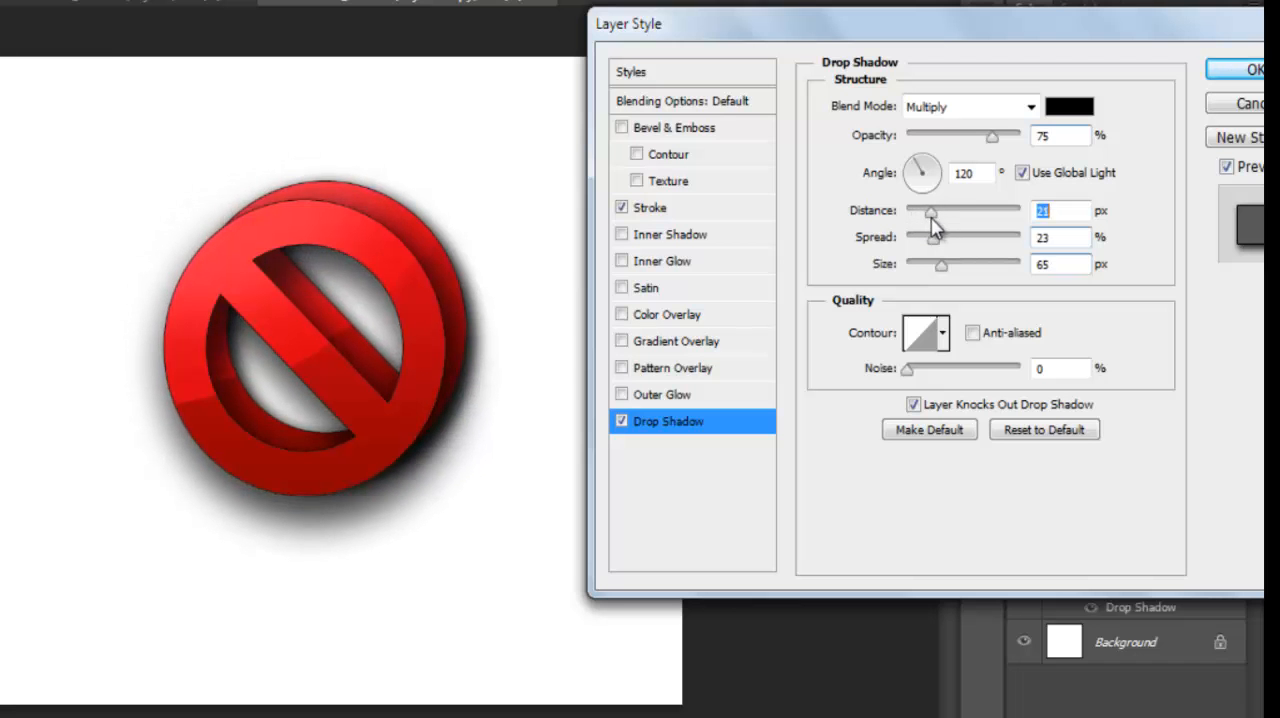
{"action": "left_click_drag", "start_coordinate": [931, 210], "coordinate": [925, 210]}
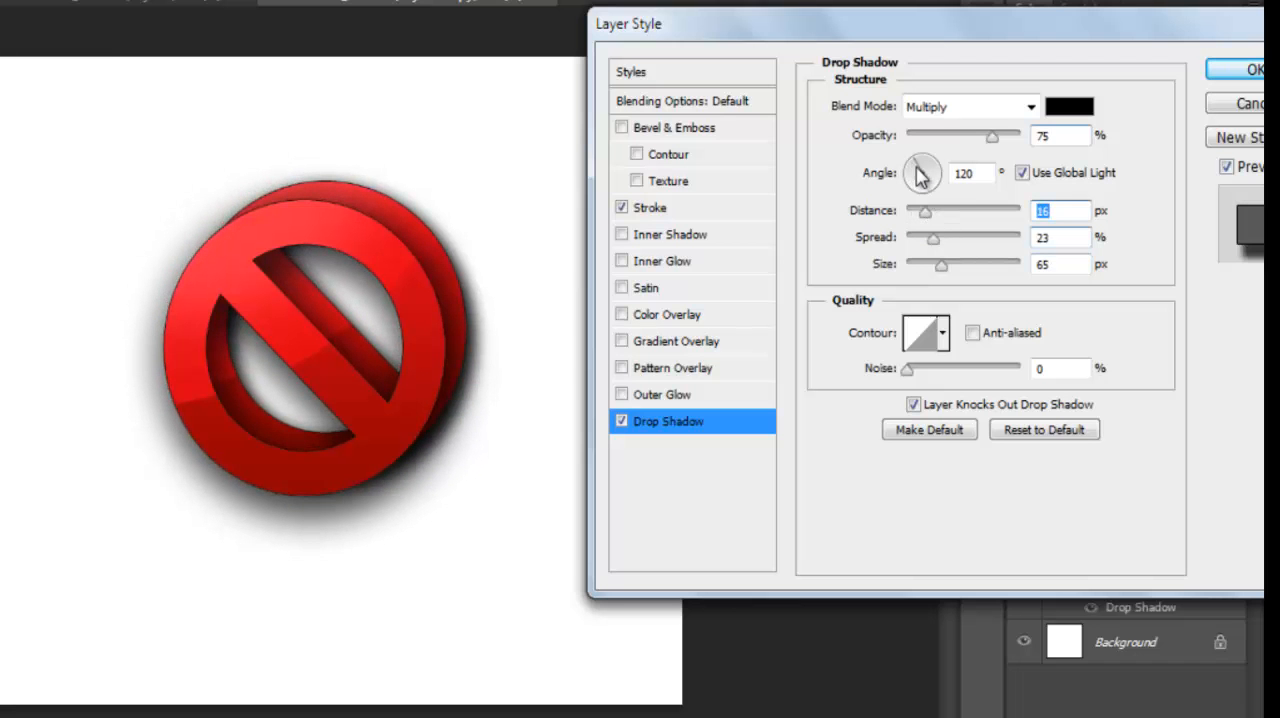
{"action": "left_click_drag", "start_coordinate": [925, 165], "coordinate": [915, 180]}
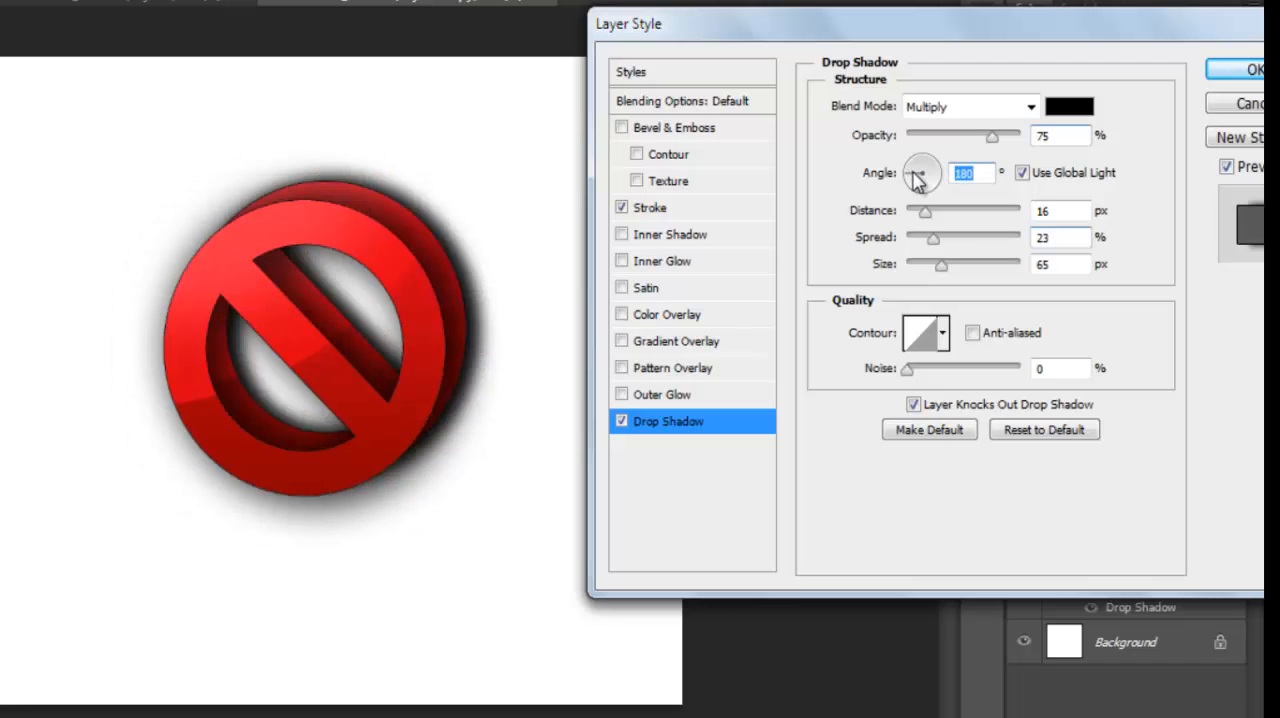
{"action": "left_click_drag", "start_coordinate": [925, 165], "coordinate": [920, 178]}
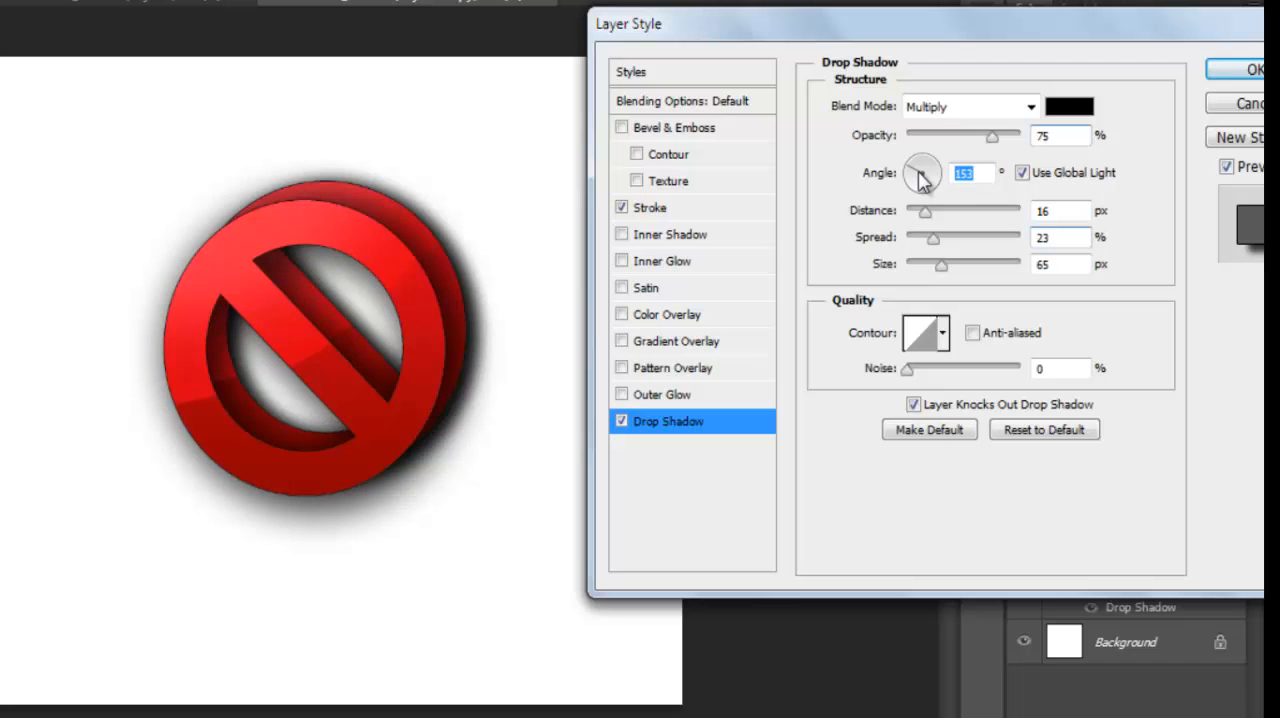
{"action": "left_click_drag", "start_coordinate": [925, 160], "coordinate": [920, 180]}
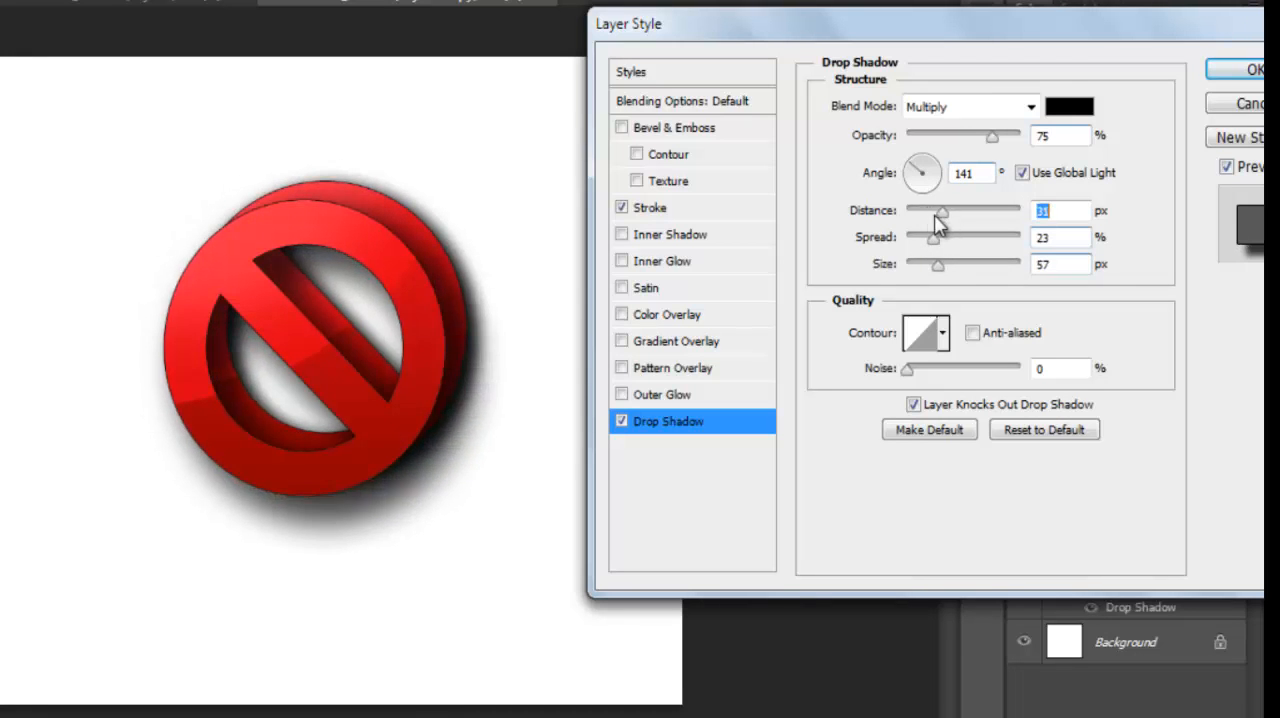
{"action": "left_click_drag", "start_coordinate": [938, 210], "coordinate": [918, 210]}
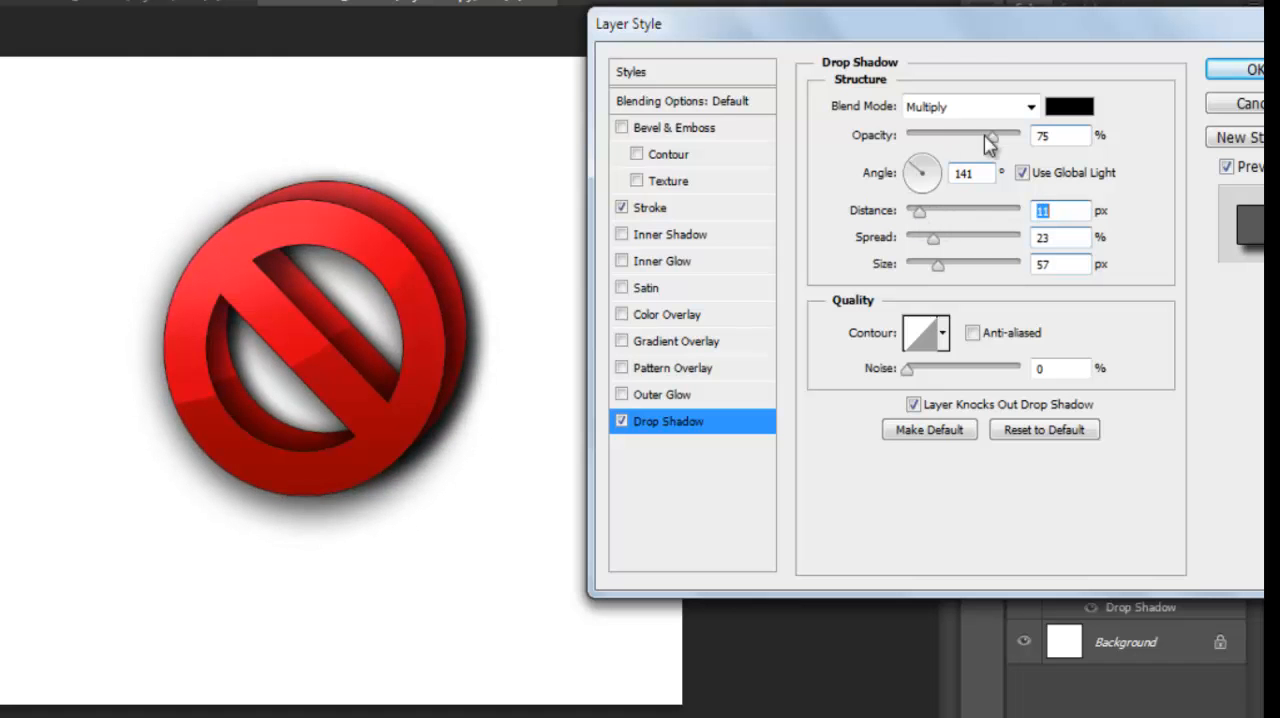
{"action": "left_click_drag", "start_coordinate": [988, 133], "coordinate": [998, 133]}
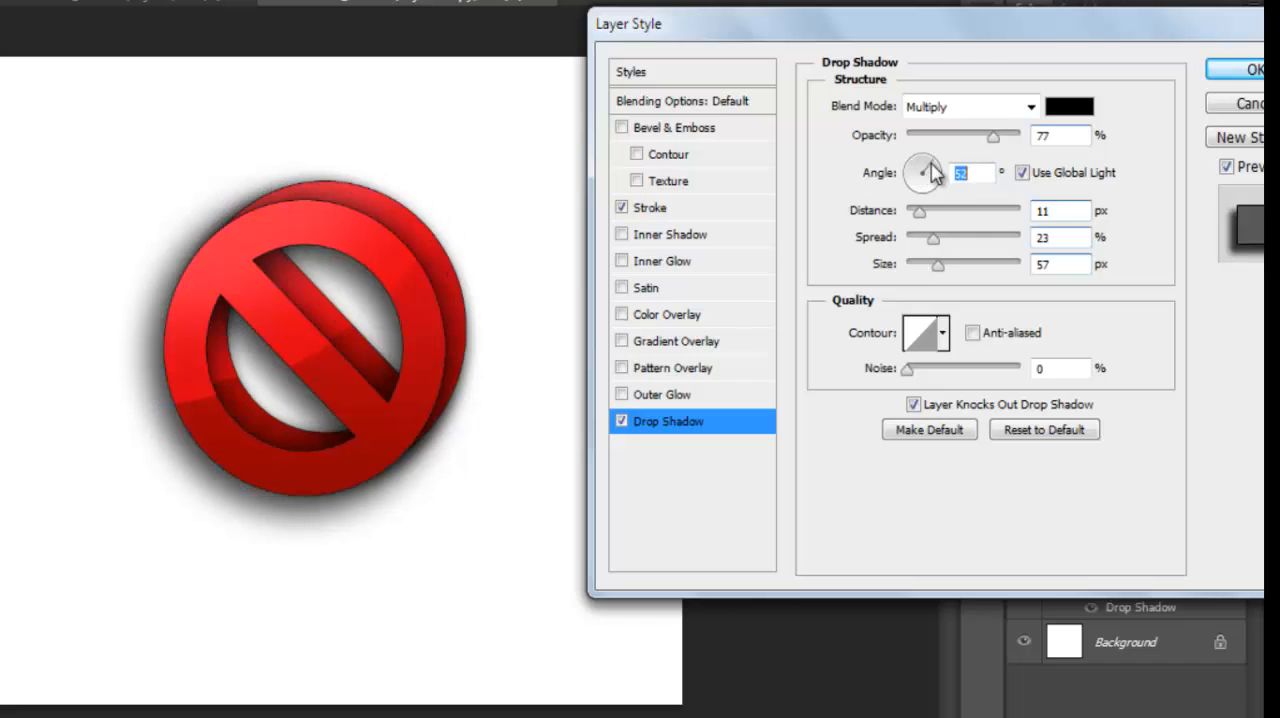
{"action": "left_click_drag", "start_coordinate": [931, 172], "coordinate": [913, 185]}
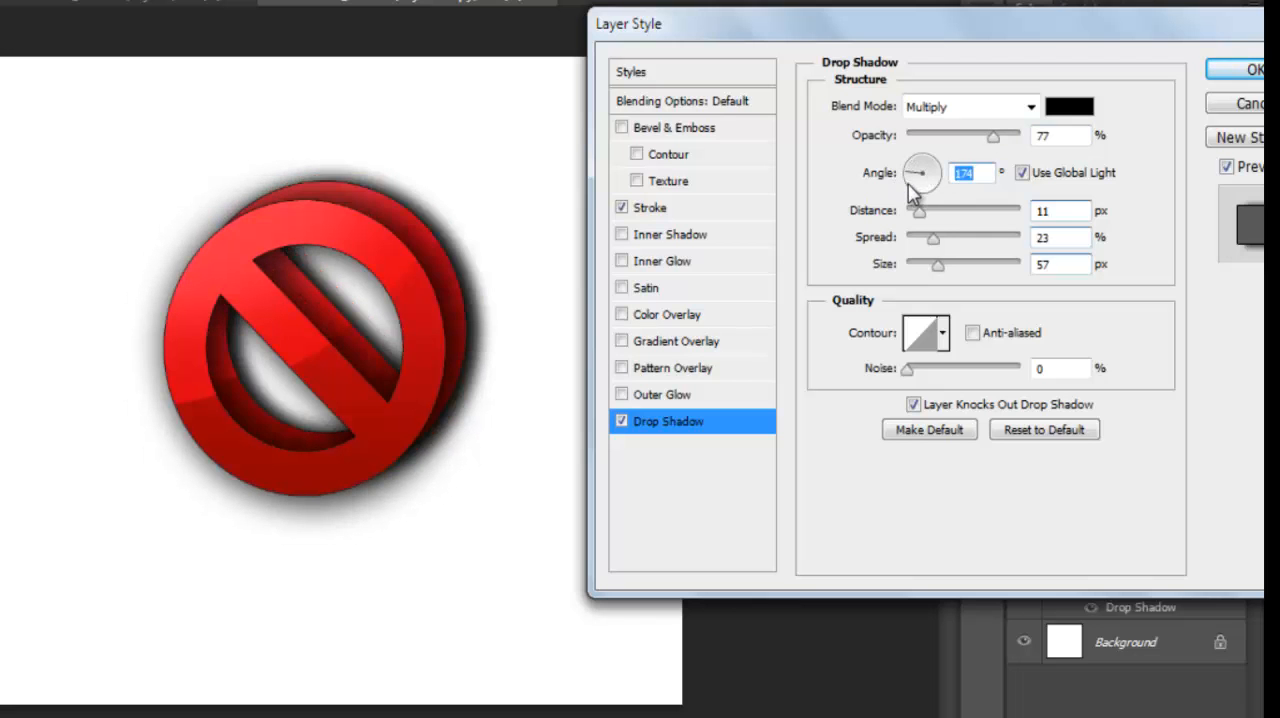
{"action": "left_click_drag", "start_coordinate": [923, 172], "coordinate": [920, 190]}
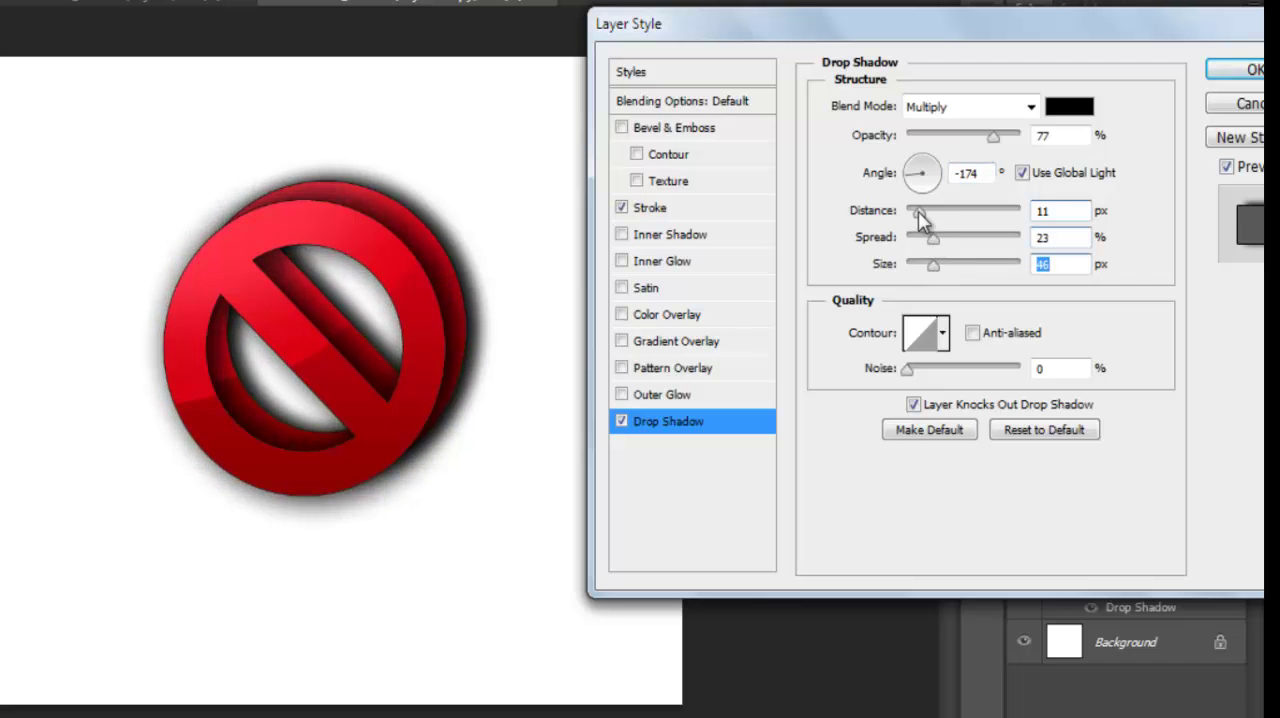
- Retune the copy's shadow to opacity 63%, spread 28%, size 38 px, longer distance
{"action": "left_click_drag", "start_coordinate": [918, 210], "coordinate": [945, 210]}
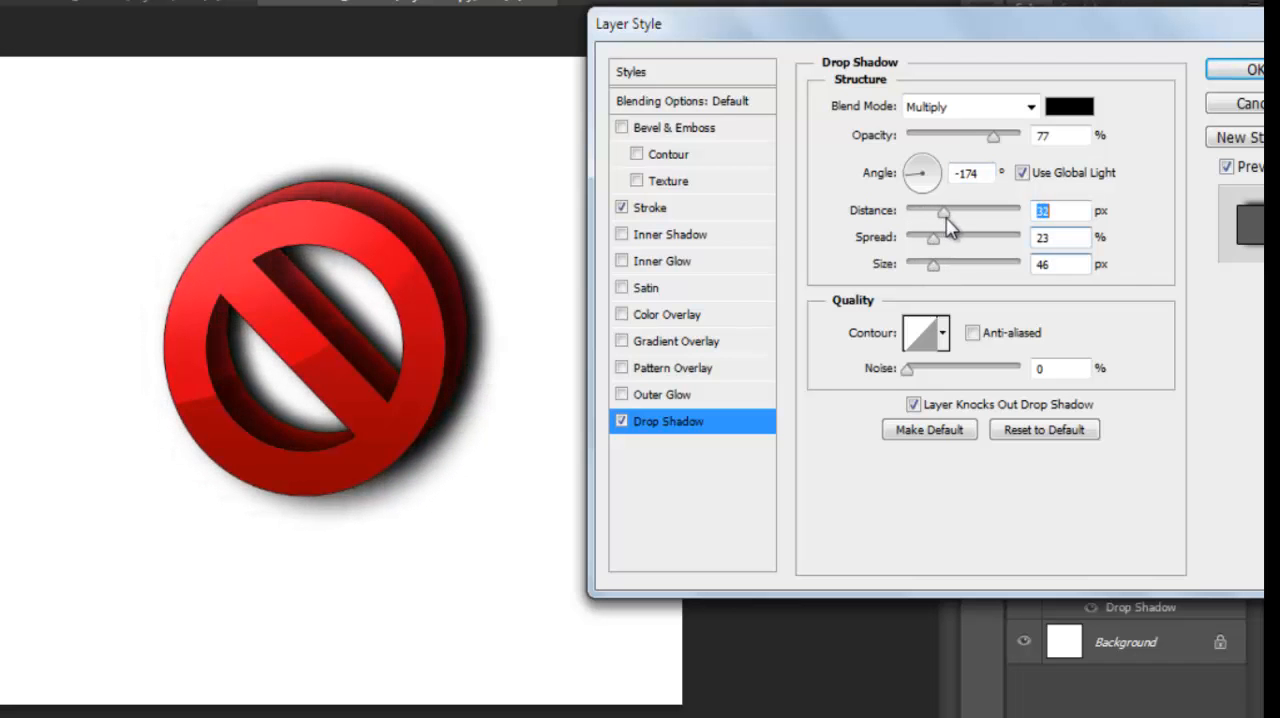
{"action": "left_click_drag", "start_coordinate": [945, 210], "coordinate": [952, 210]}
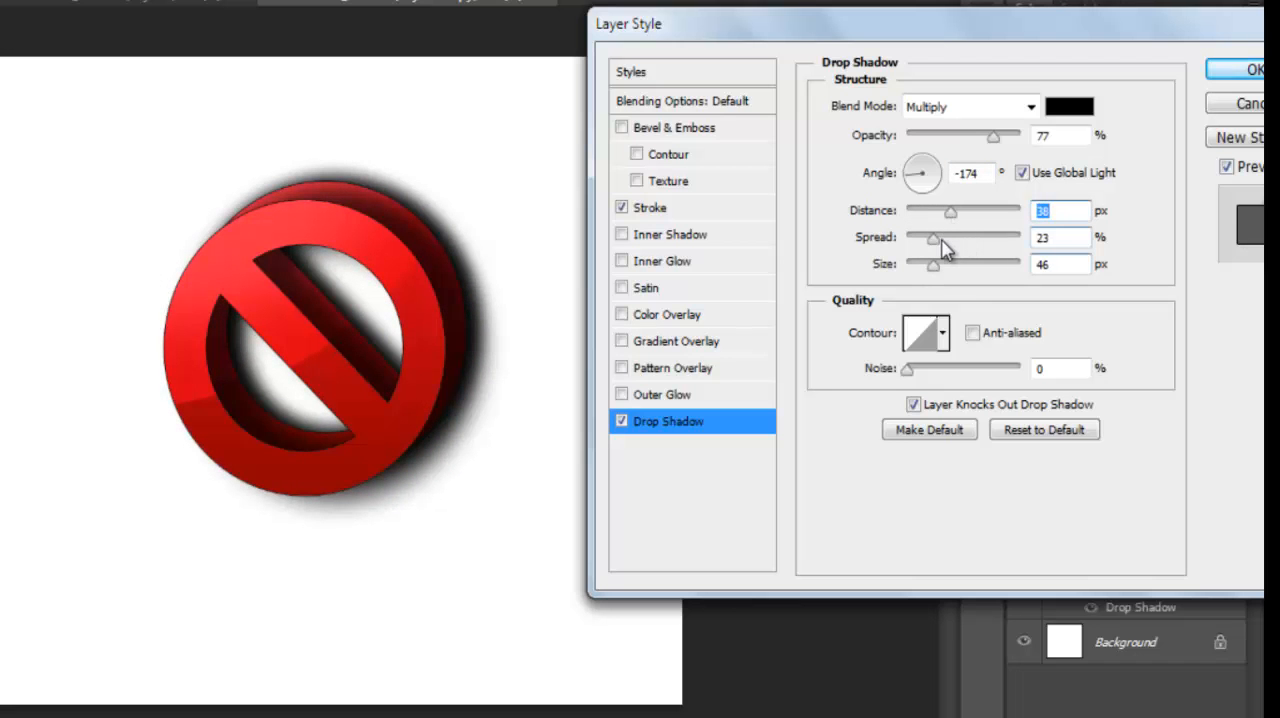
{"action": "left_click_drag", "start_coordinate": [933, 237], "coordinate": [958, 237]}
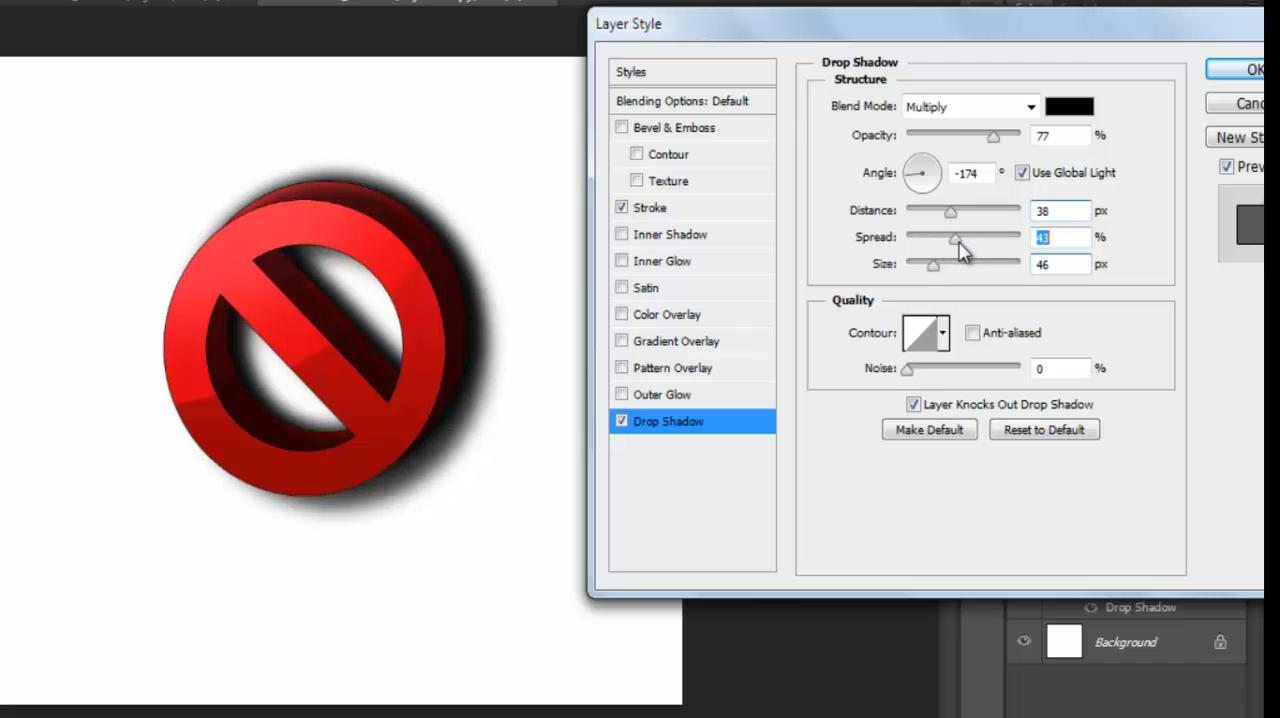
{"action": "left_click_drag", "start_coordinate": [958, 237], "coordinate": [925, 237]}
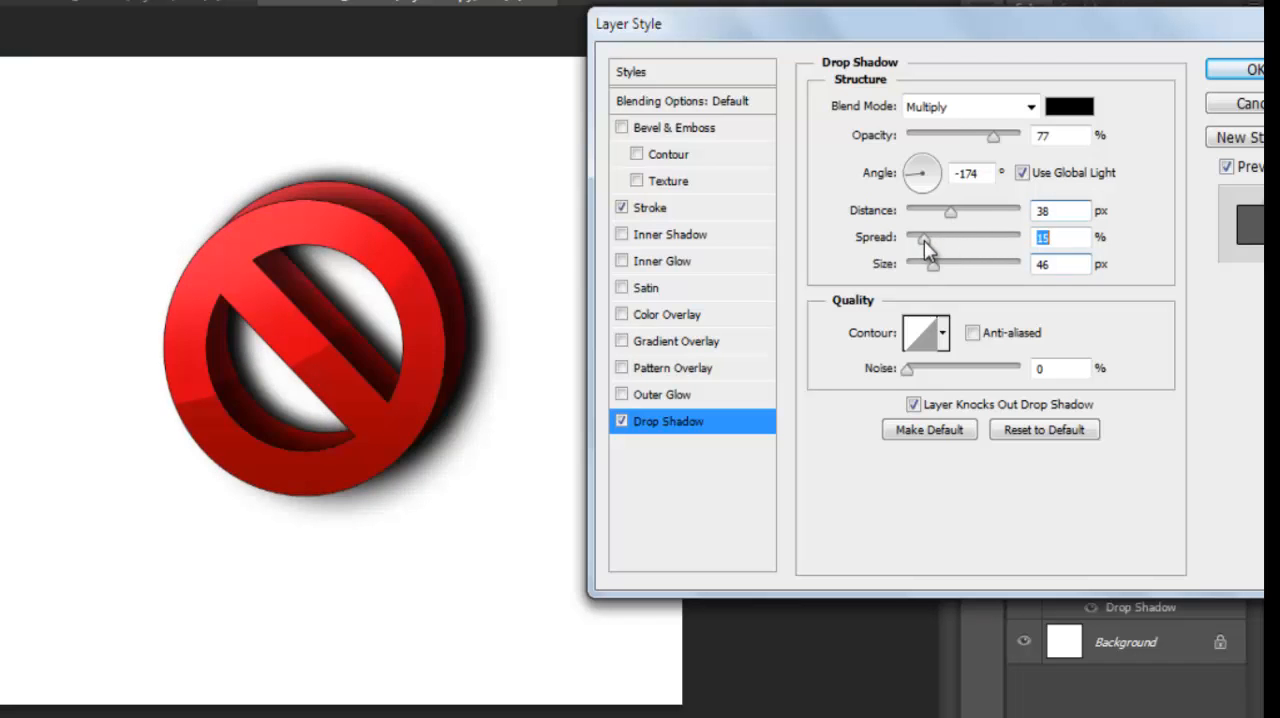
{"action": "left_click_drag", "start_coordinate": [922, 246], "coordinate": [938, 246]}
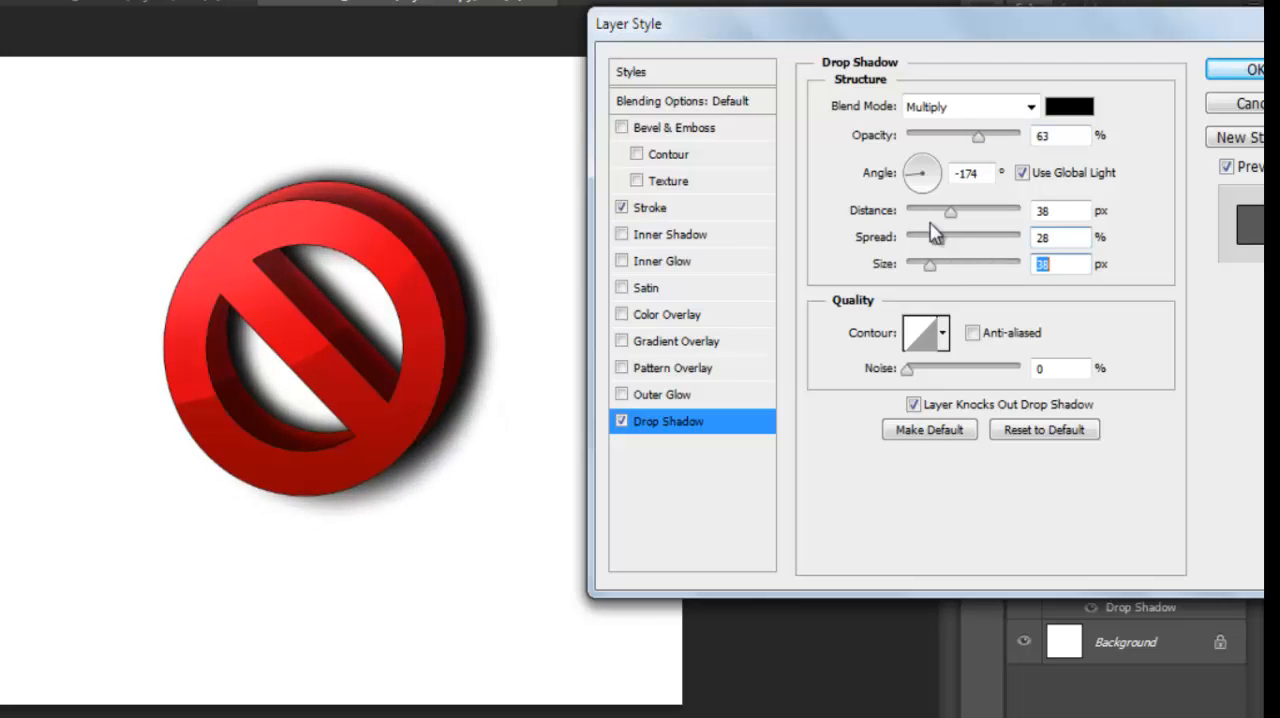
{"action": "left_click_drag", "start_coordinate": [915, 185], "coordinate": [922, 172]}
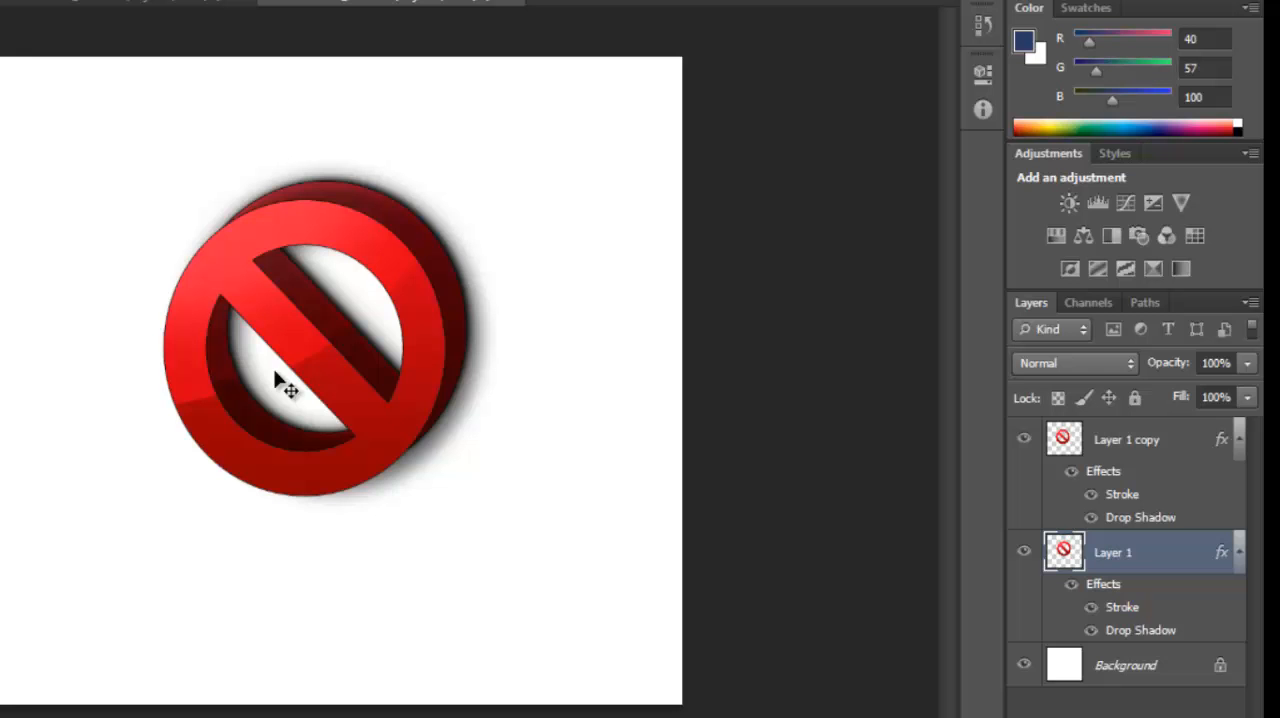
{"action": "mouse_move", "coordinate": [283, 375]}
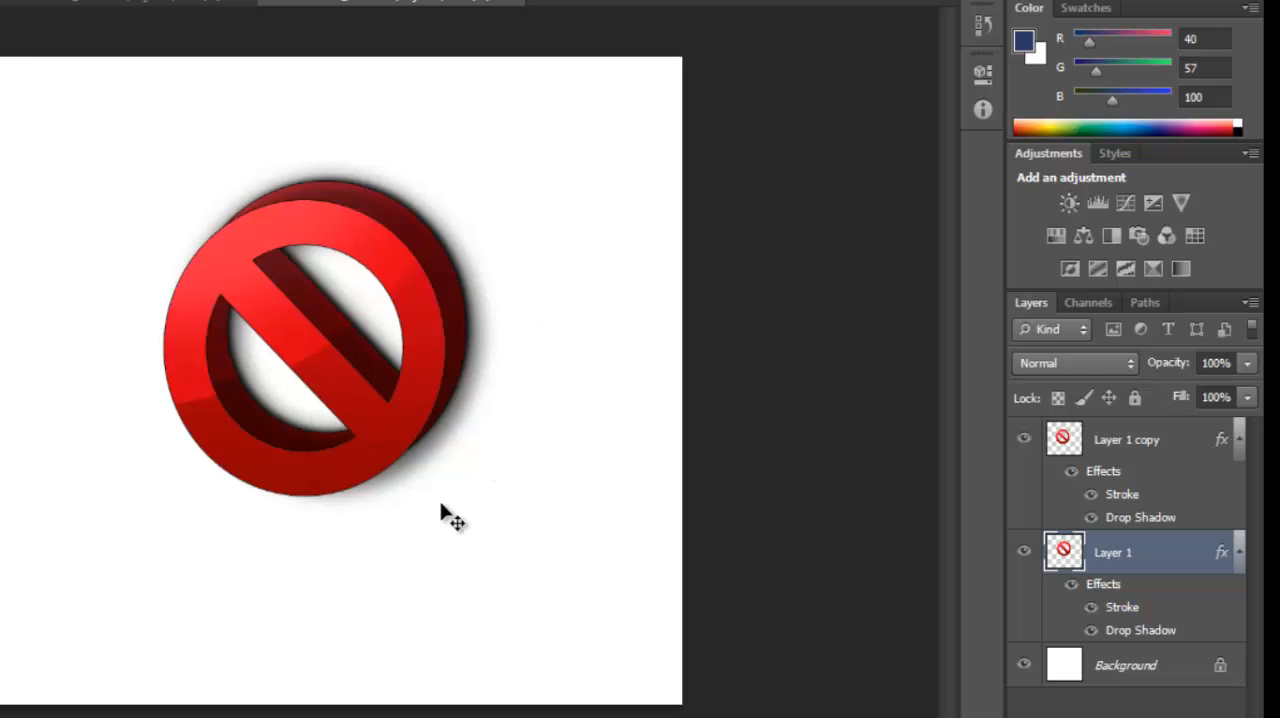
{"action": "mouse_move", "coordinate": [237, 185]}
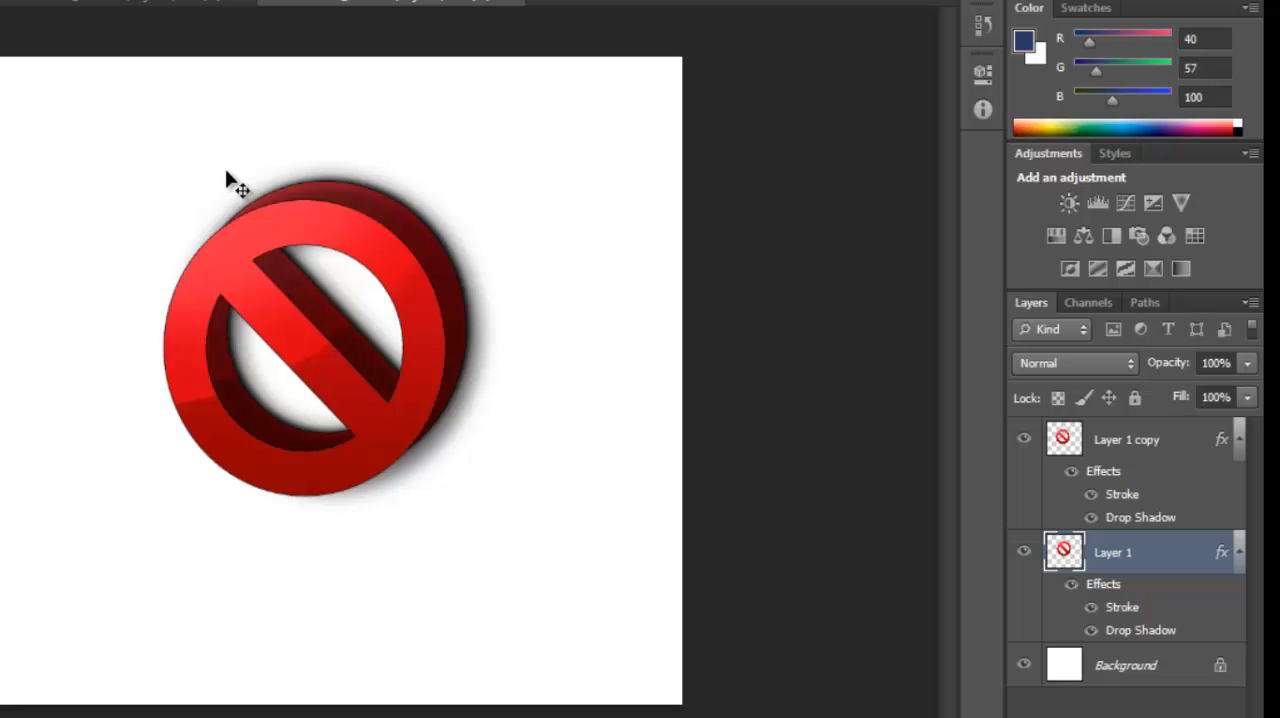
{"action": "left_click", "coordinate": [437, 13]}
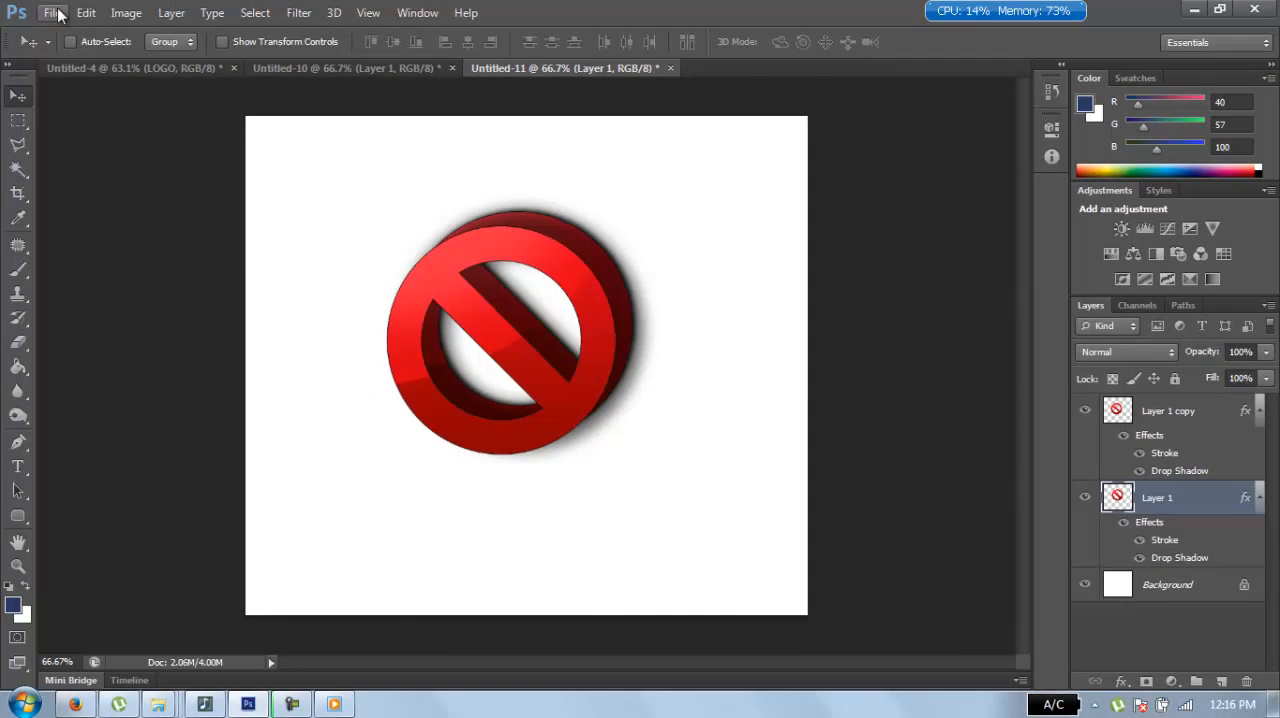
{"action": "mouse_move", "coordinate": [75, 55]}
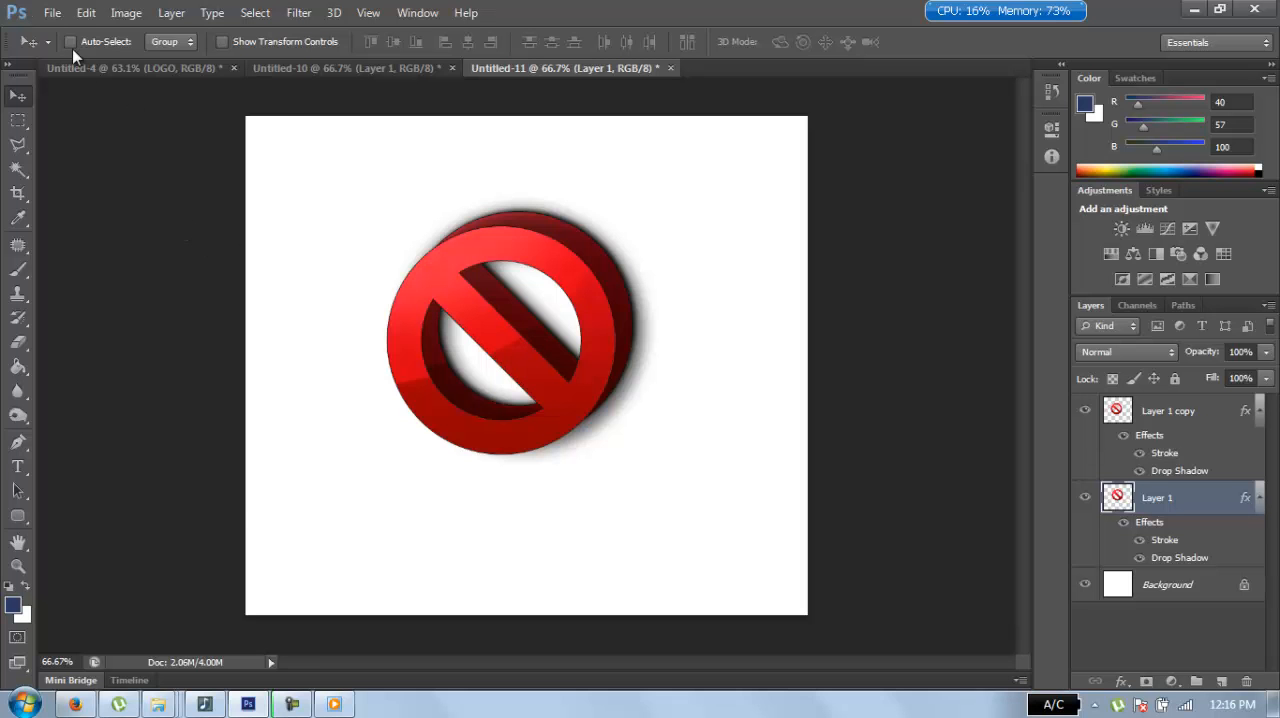
- Create an 855×855 Clipboard-preset document and shrink the pasted sign to about 38%
{"action": "left_click", "coordinate": [52, 12]}
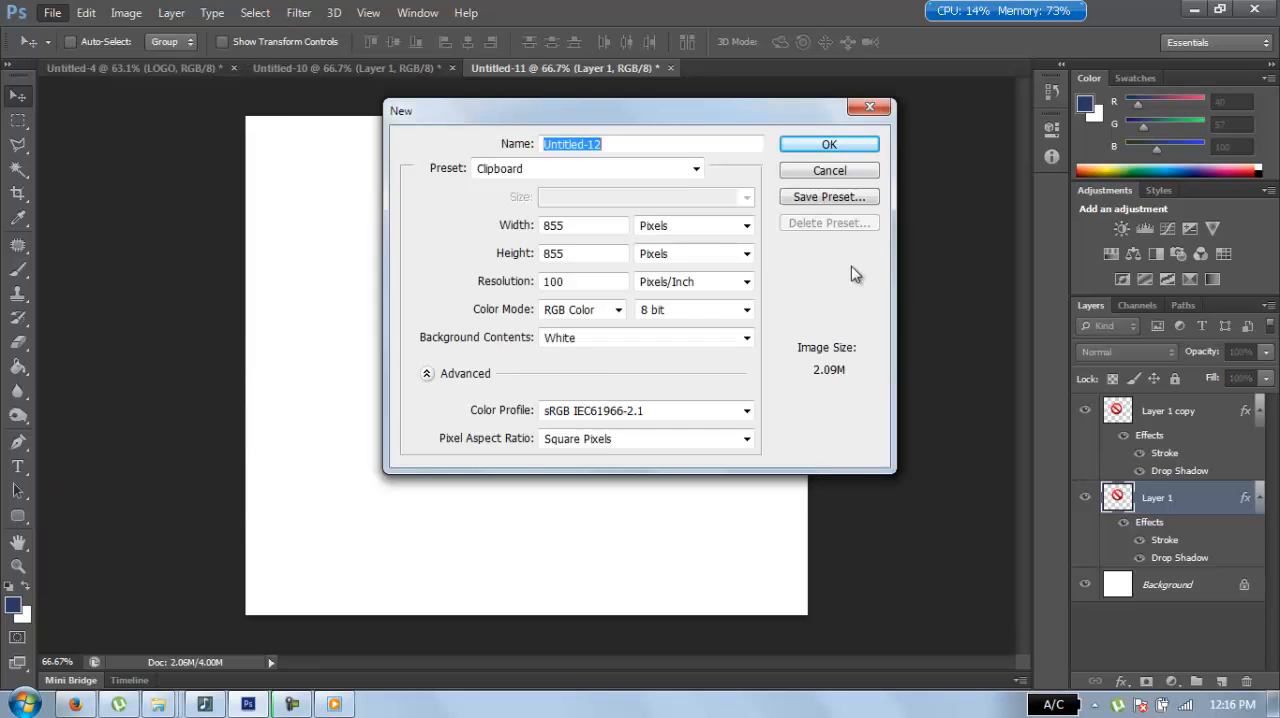
{"action": "left_click", "coordinate": [829, 143]}
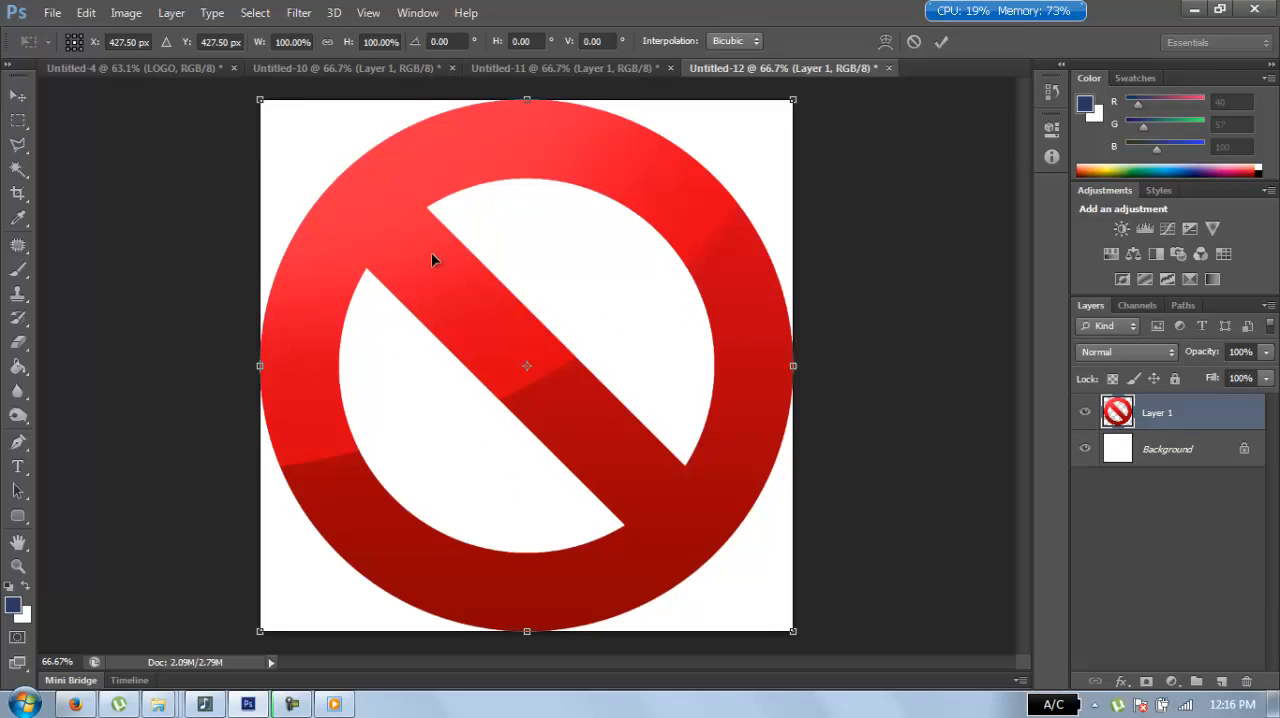
{"action": "left_click_drag", "start_coordinate": [259, 99], "coordinate": [525, 374]}
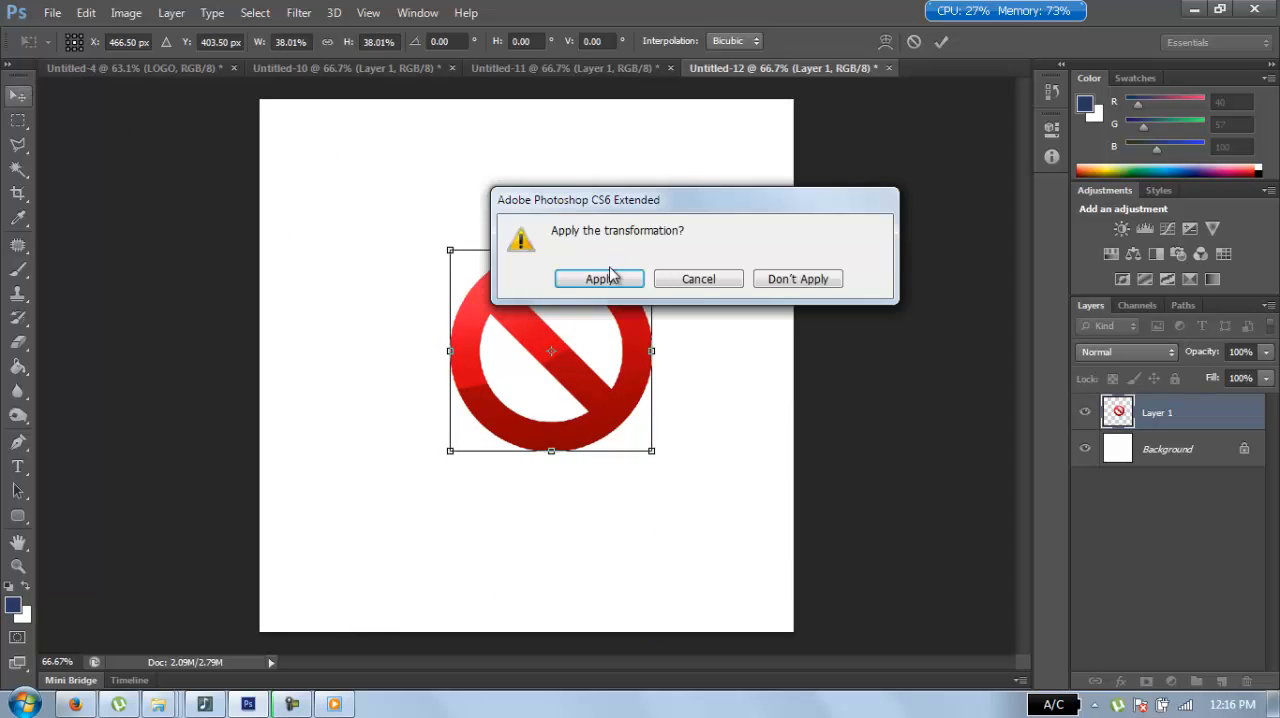
{"action": "left_click", "coordinate": [599, 278]}
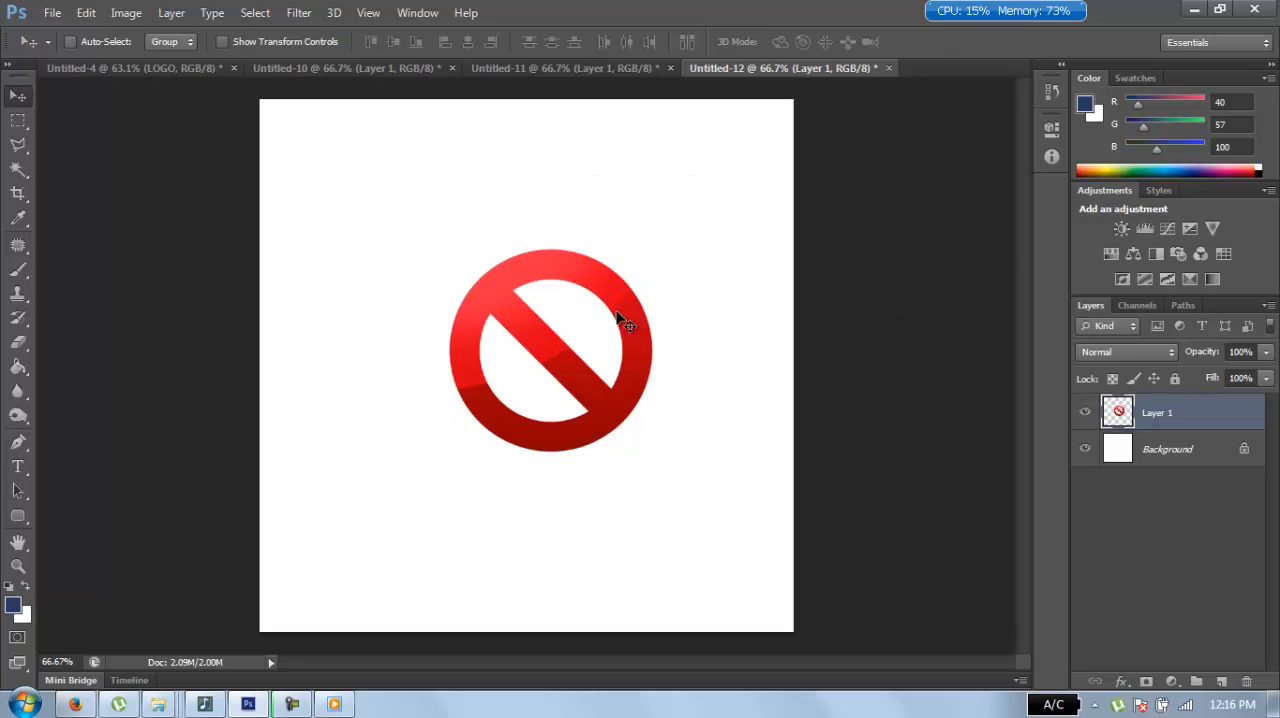
{"action": "left_click", "coordinate": [1118, 412]}
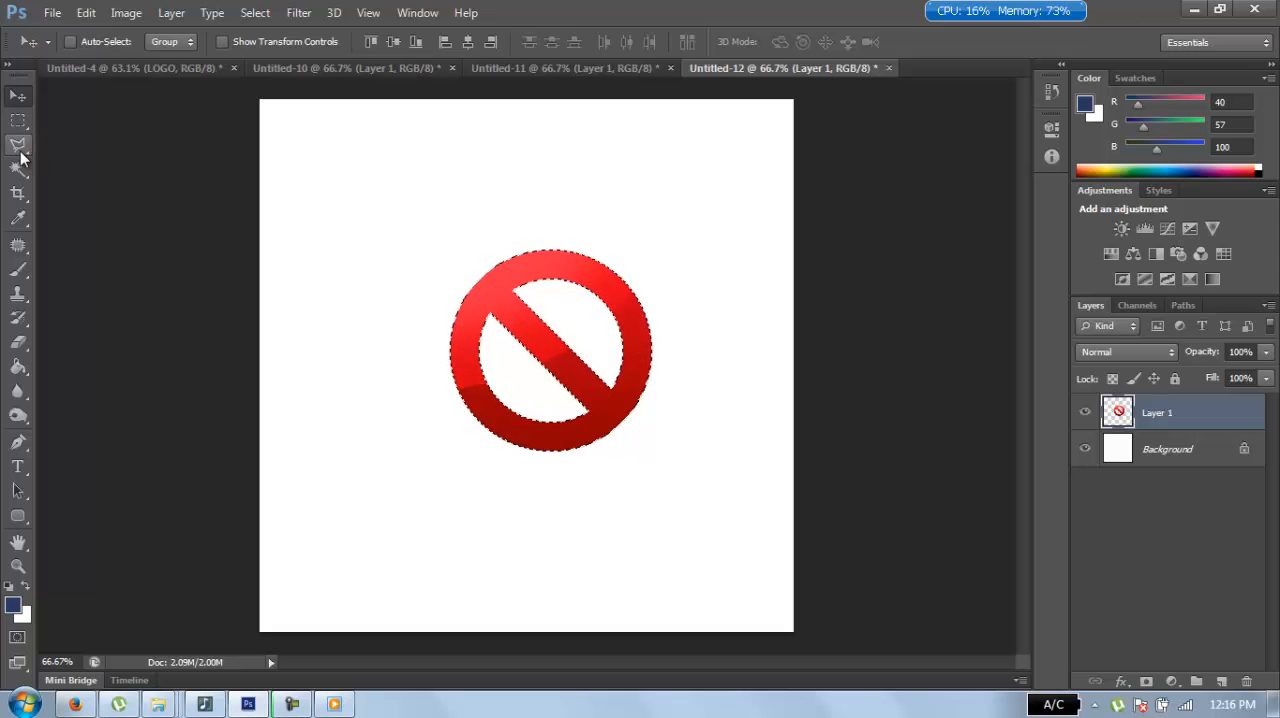
- Make a New 3D Extrusion from the sign's lasso selection and accept the 3D workspace
{"action": "left_click", "coordinate": [18, 145]}
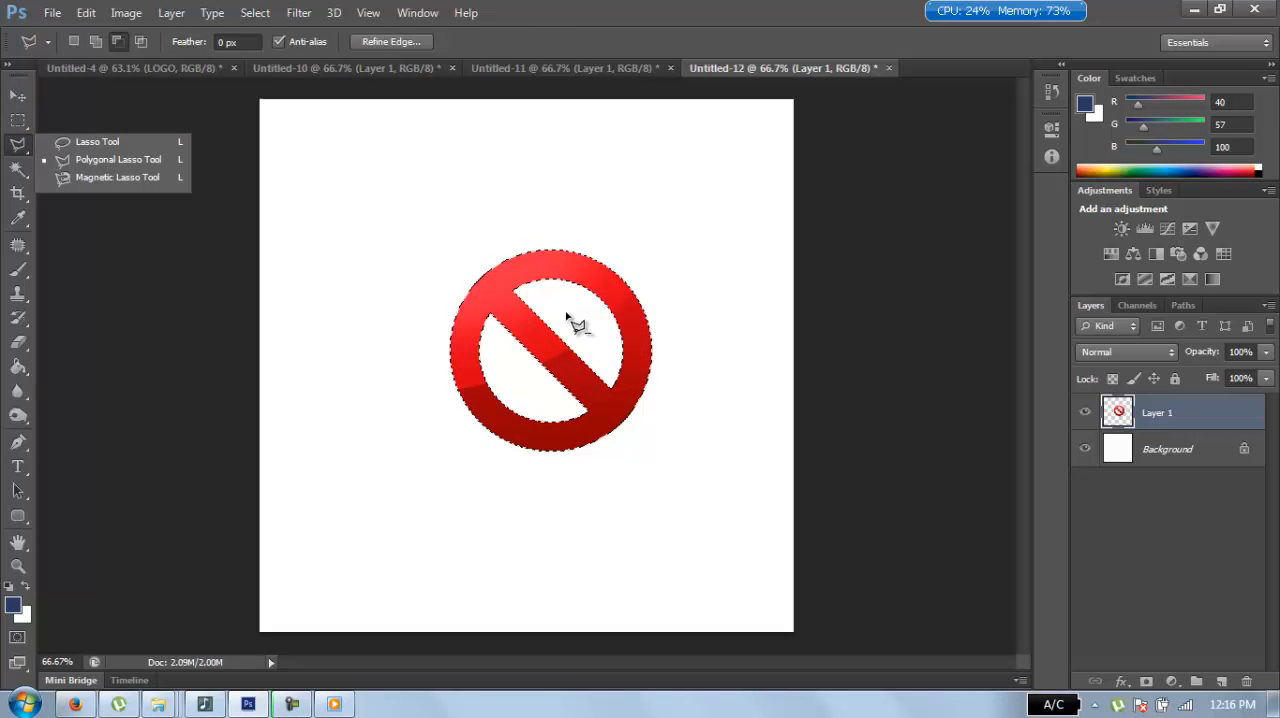
{"action": "right_click", "coordinate": [575, 322]}
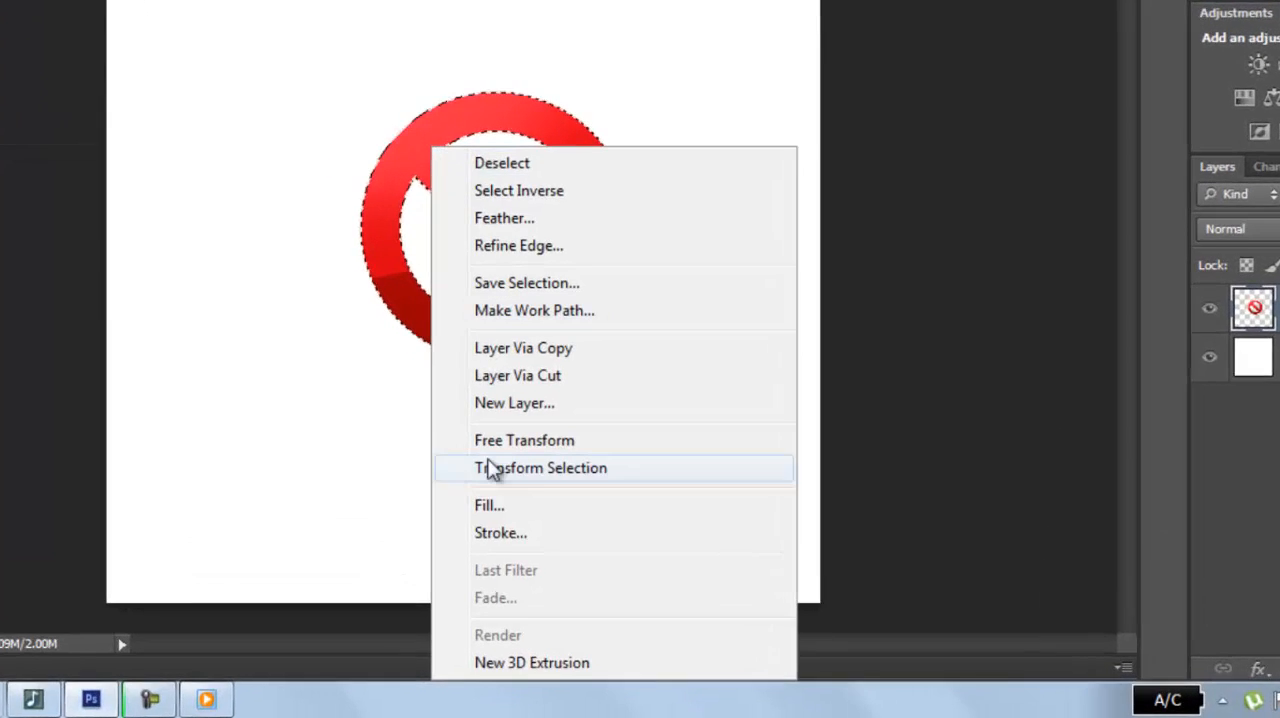
{"action": "left_click", "coordinate": [532, 662]}
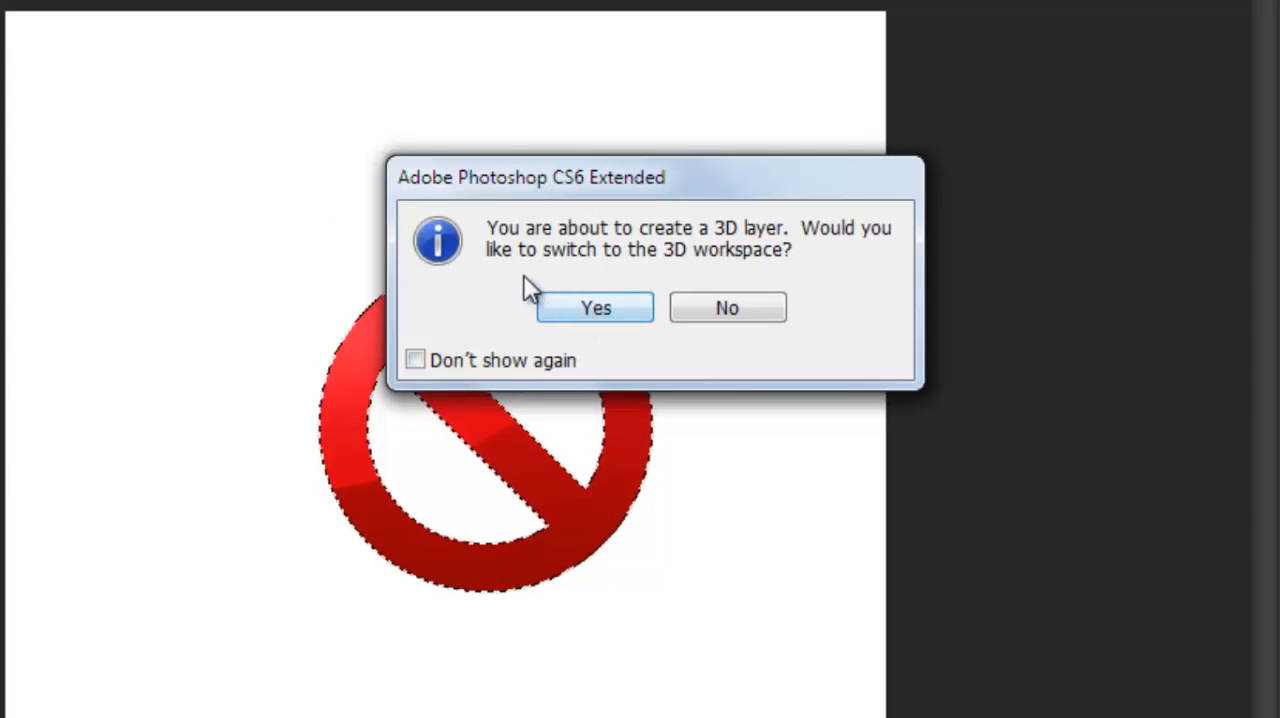
{"action": "mouse_move", "coordinate": [710, 260]}
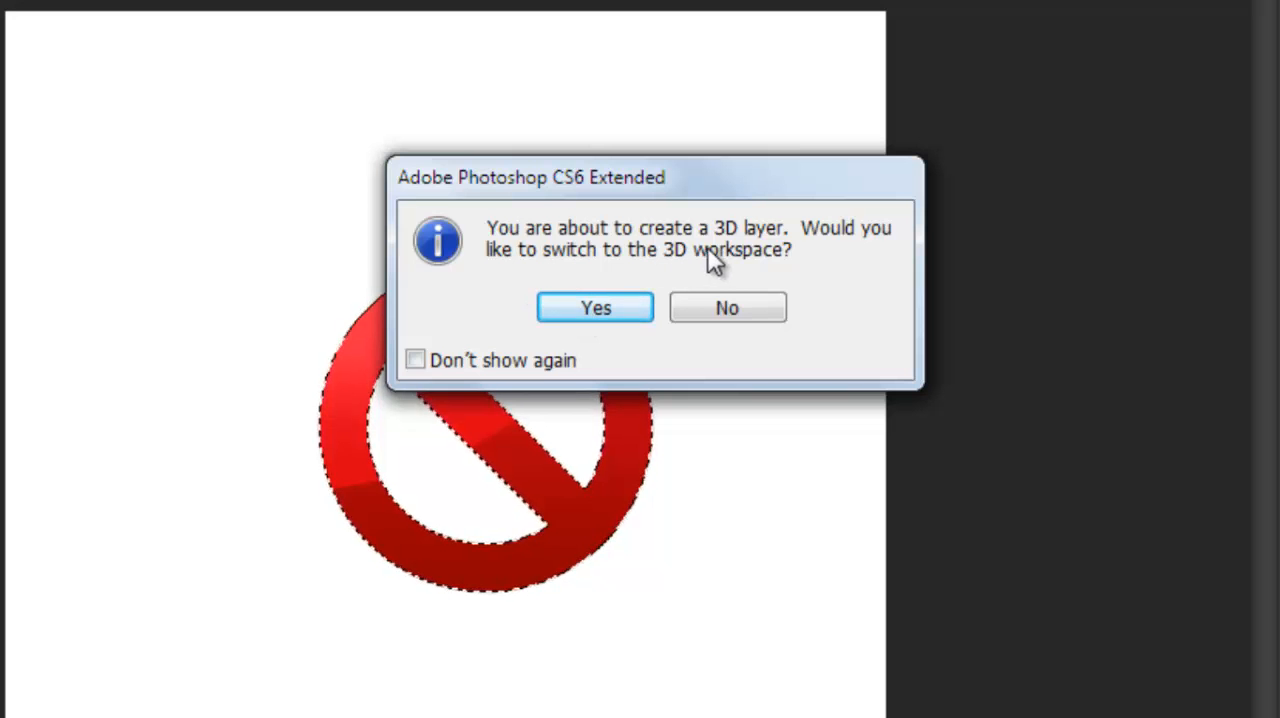
{"action": "mouse_move", "coordinate": [600, 275]}
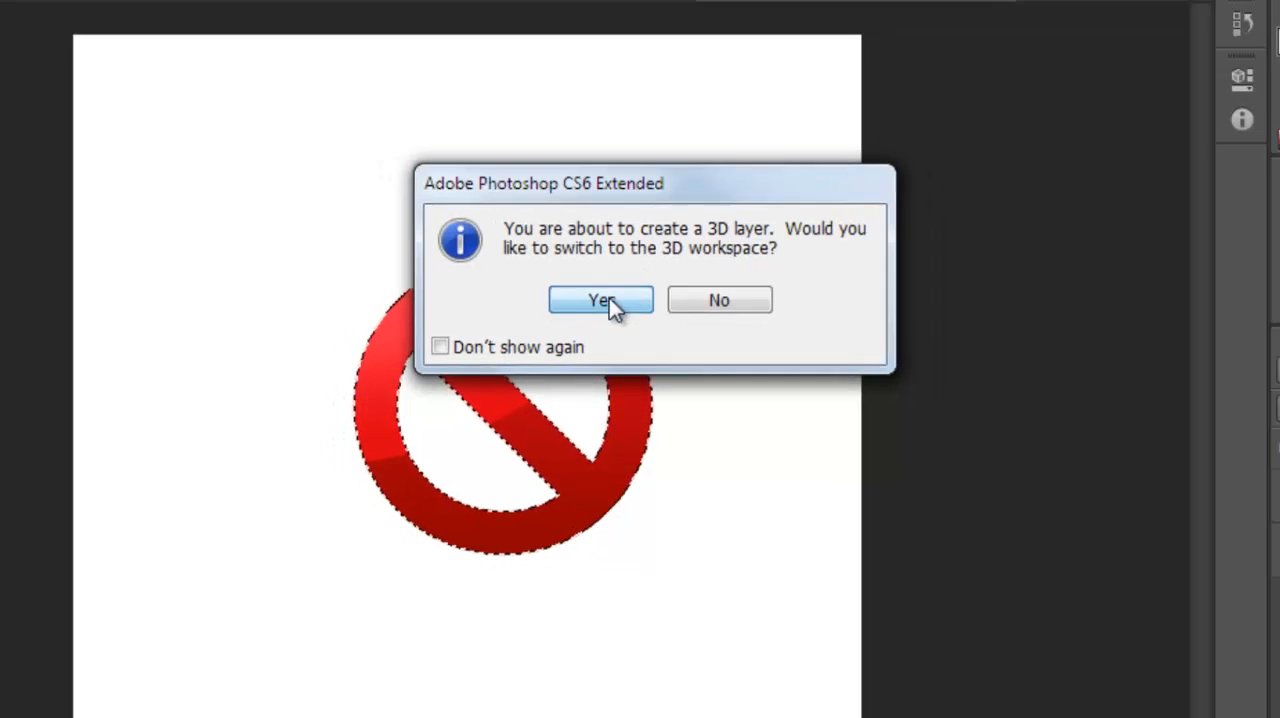
{"action": "left_click", "coordinate": [600, 300]}
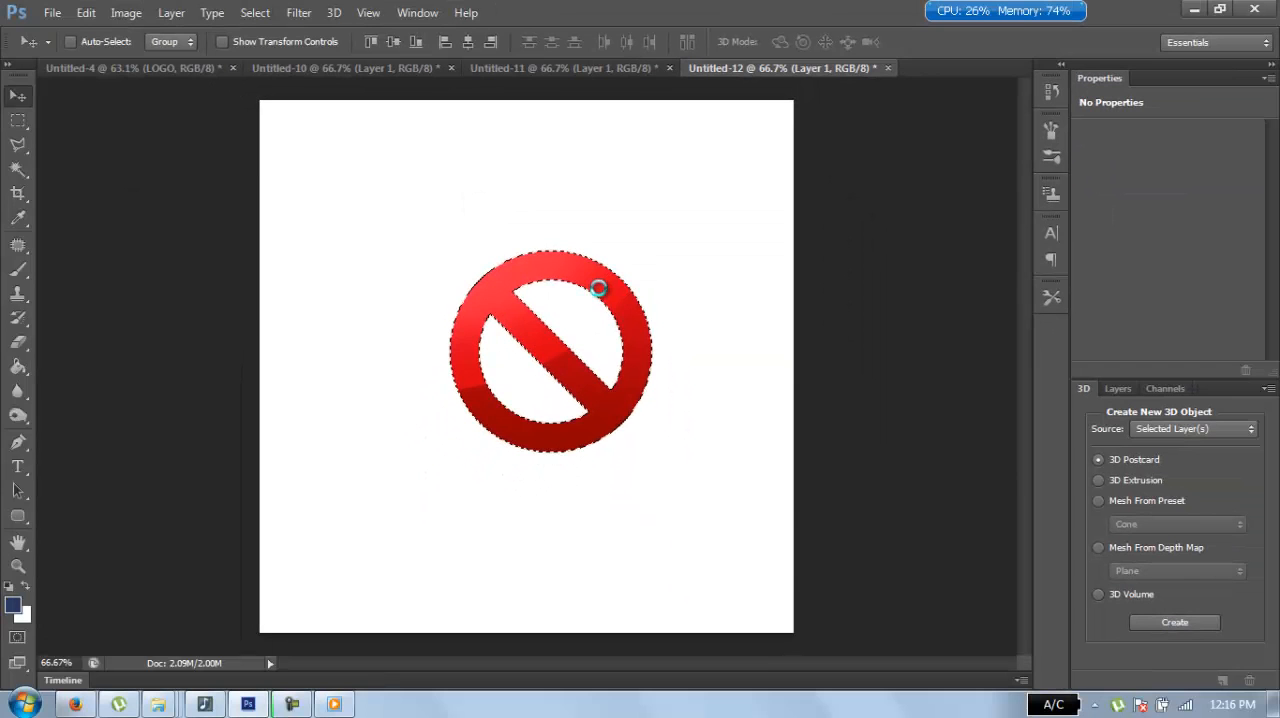
- Tilt the extruded prohibition sign into a perspective view with the 3D camera
{"action": "left_click", "coordinate": [1174, 622]}
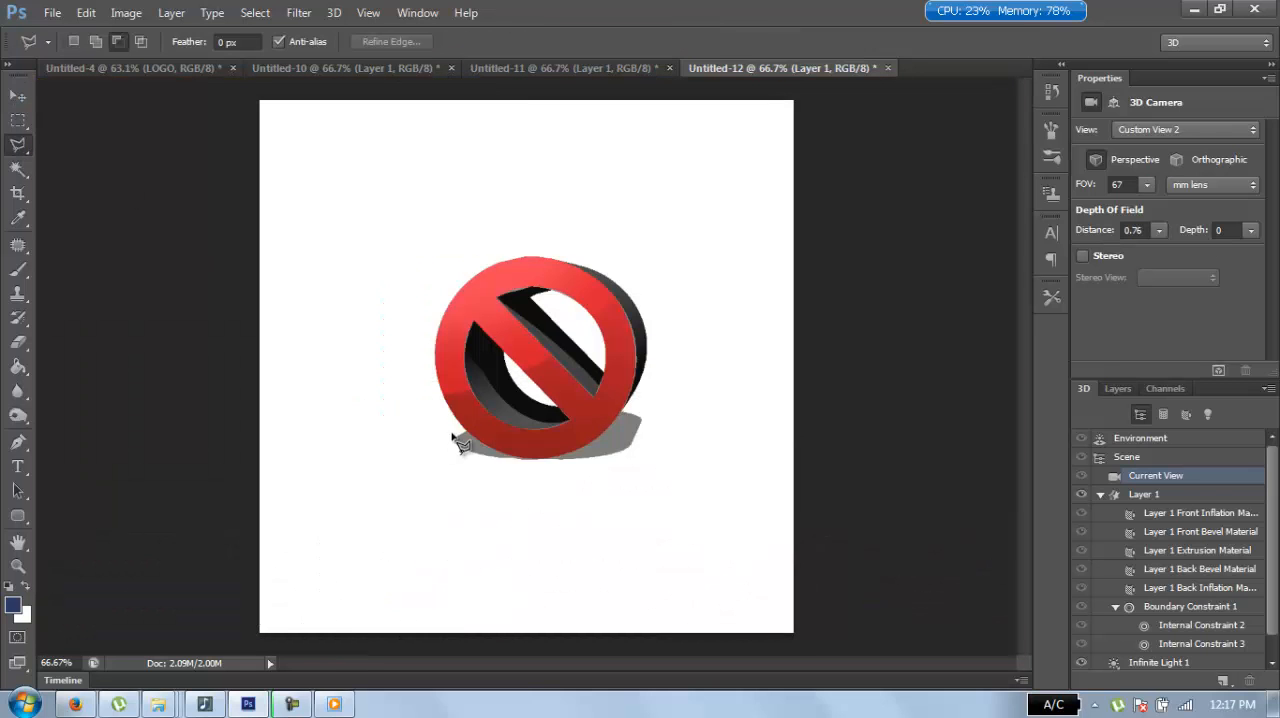
{"action": "mouse_move", "coordinate": [612, 462]}
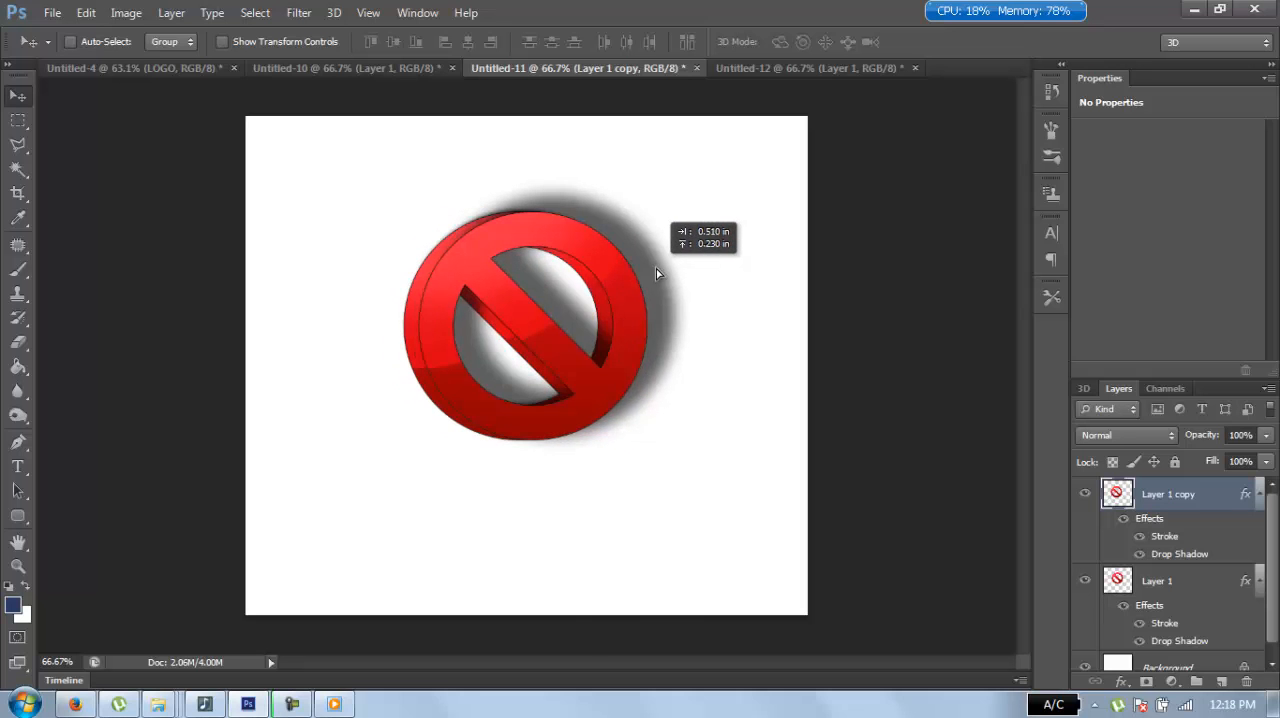
- Shift Layer 1 copy of the sign left, then return to Untitled-12
{"action": "left_click_drag", "start_coordinate": [655, 275], "coordinate": [620, 278]}
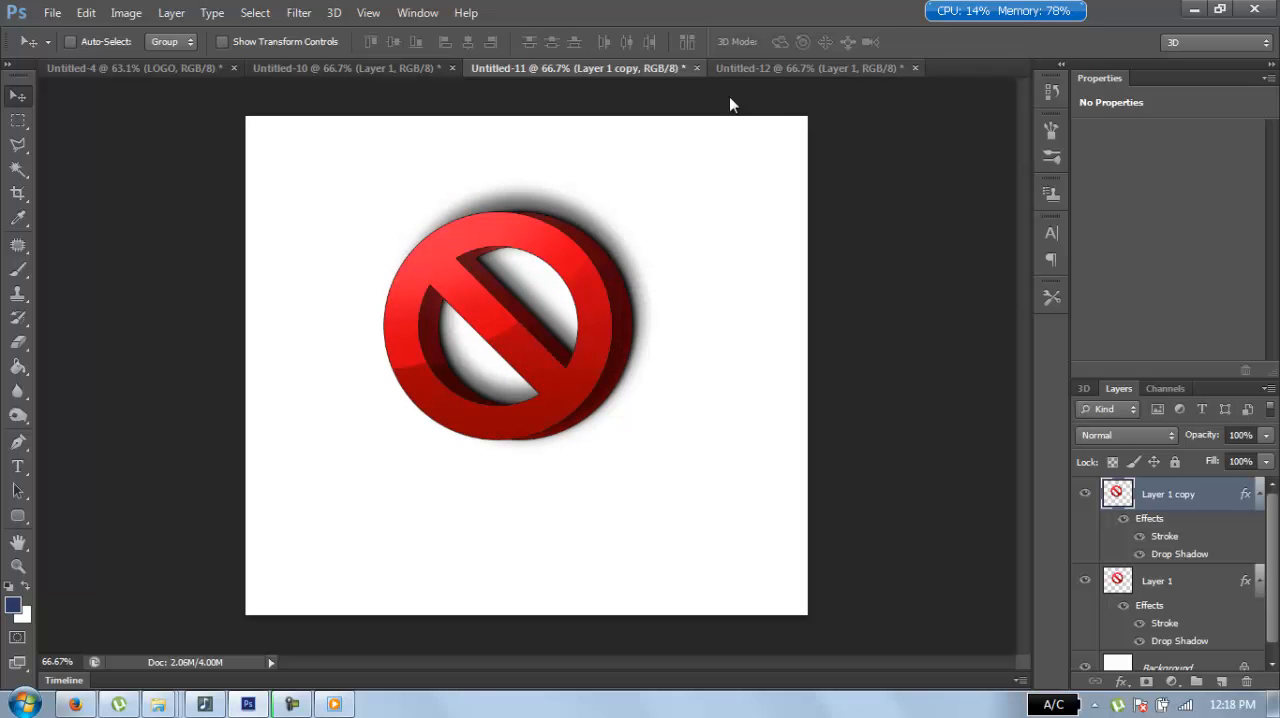
{"action": "left_click", "coordinate": [810, 68]}
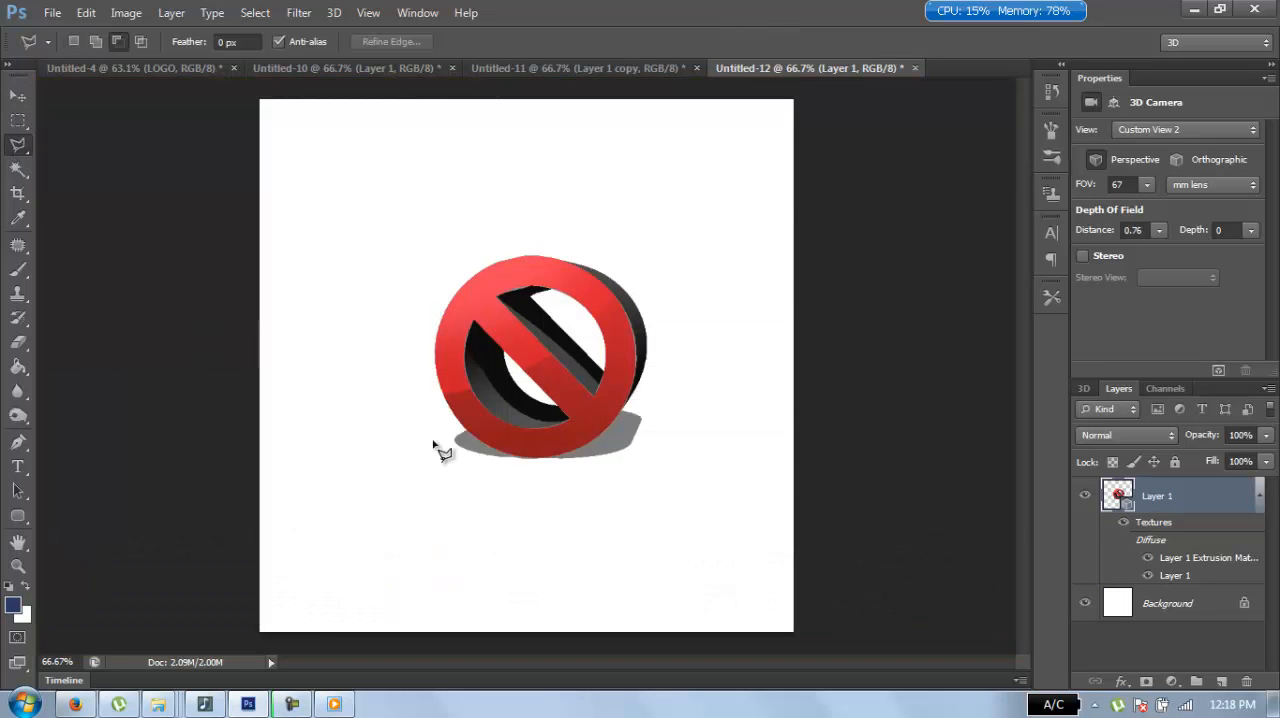
{"action": "mouse_move", "coordinate": [383, 448]}
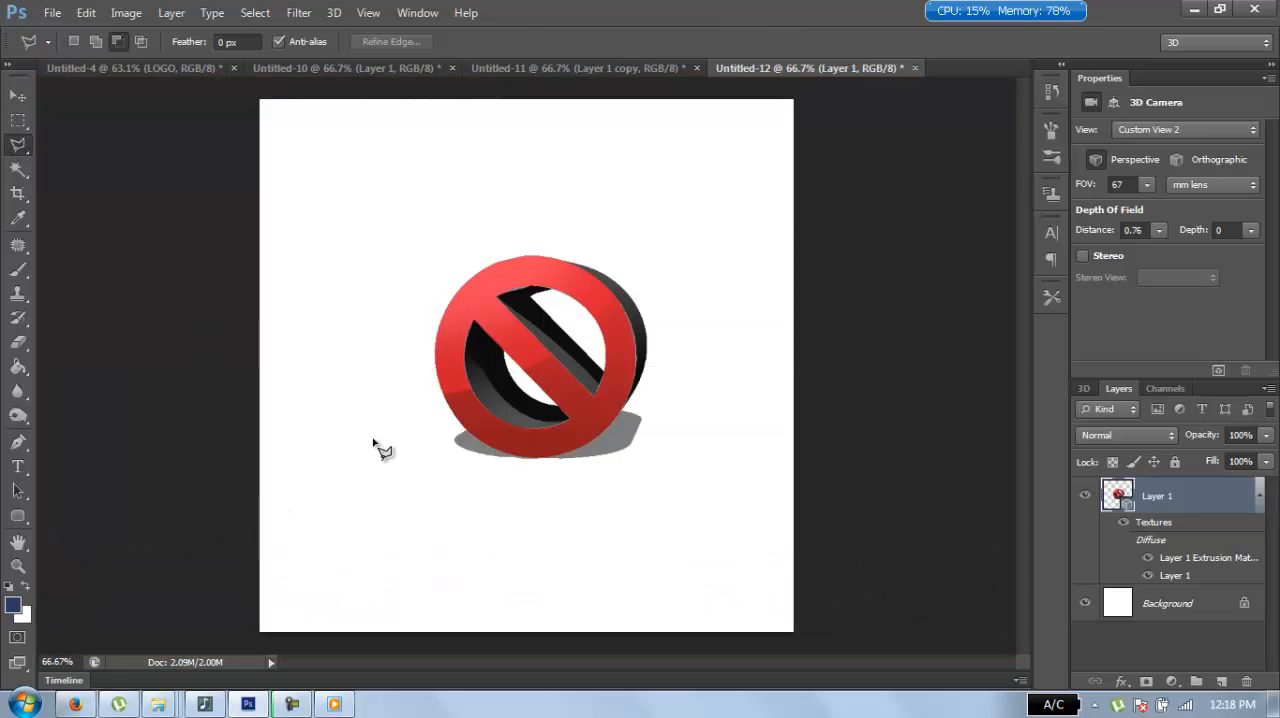